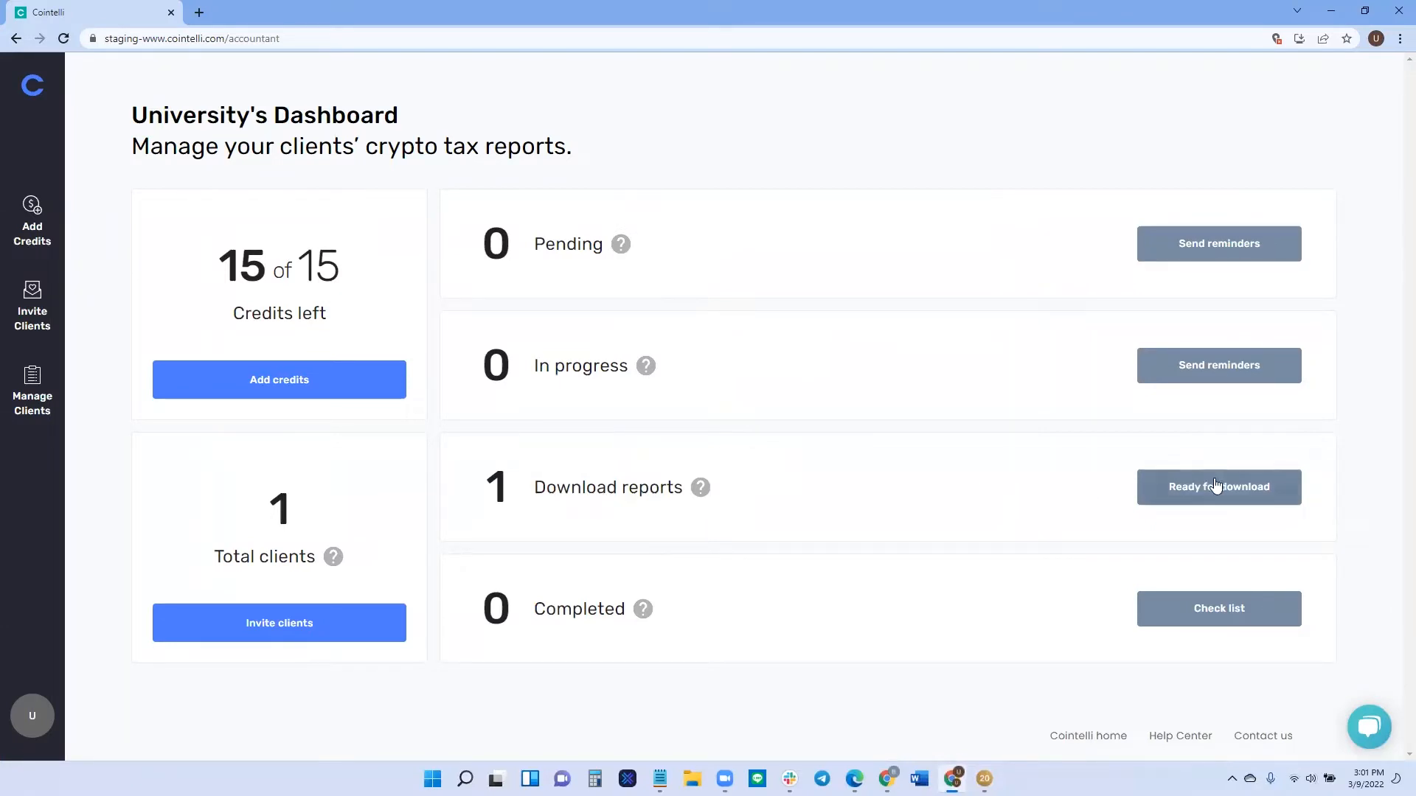
# - Download the client's 2020 transactions from Cointelli as an Intuit Lacerte Tax CSV
pyautogui.click(1218, 486)
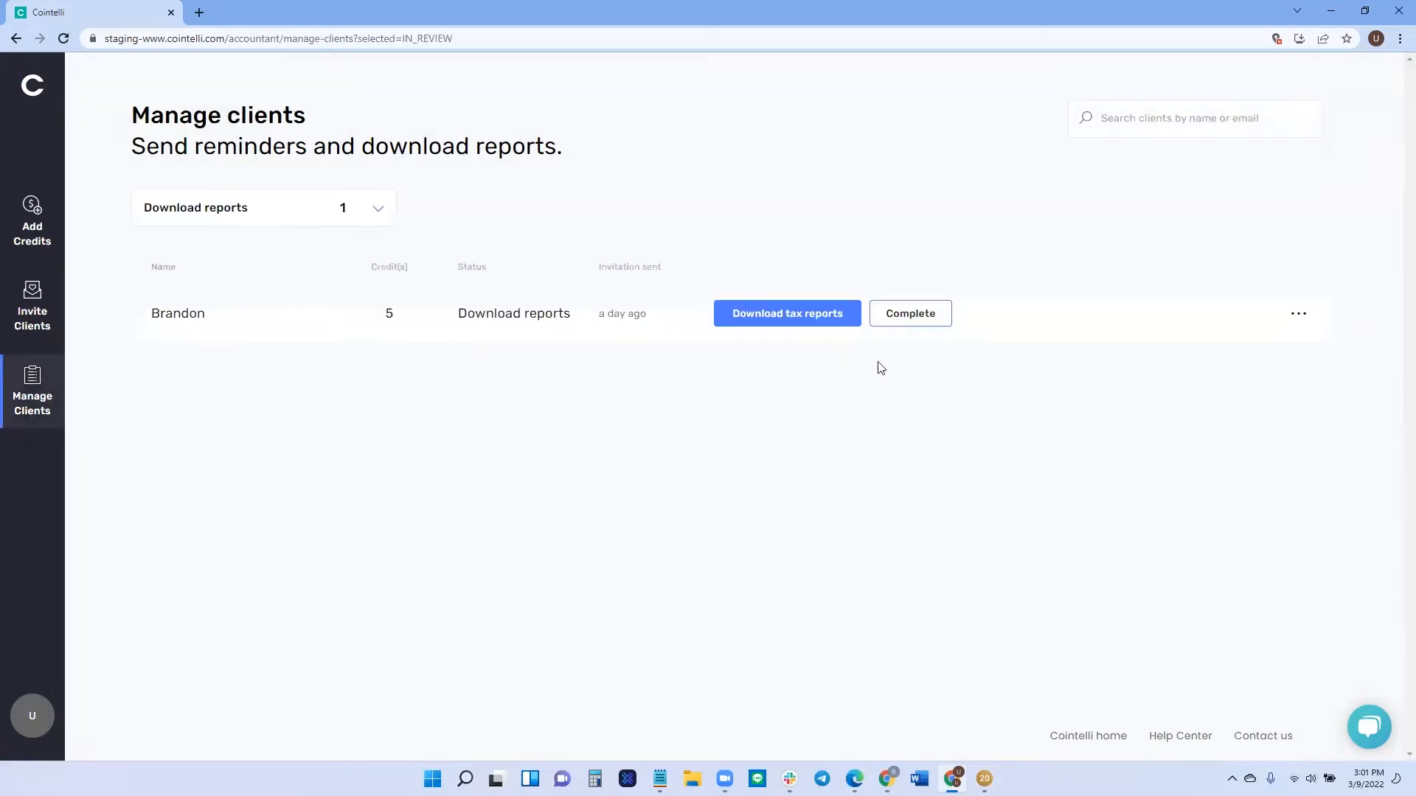
pyautogui.click(787, 313)
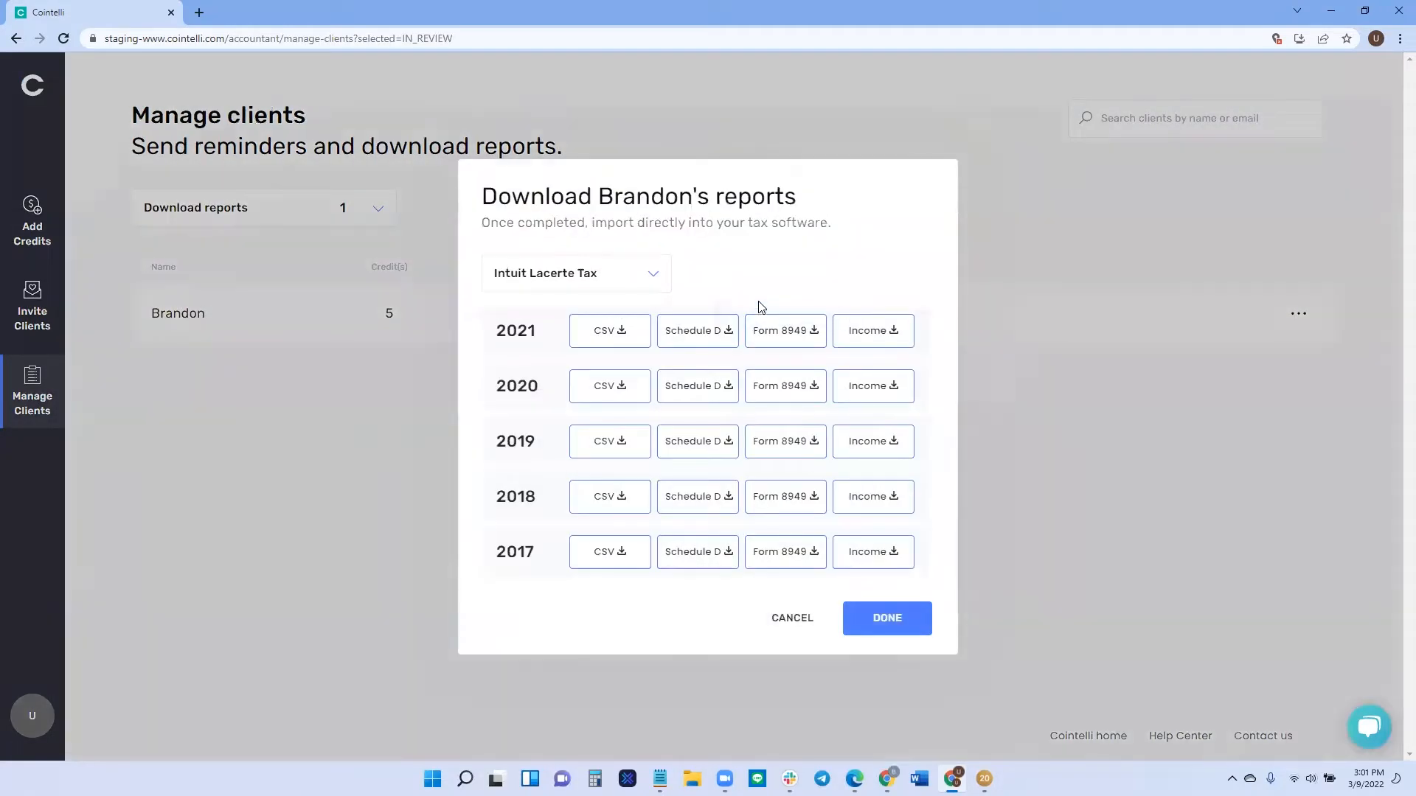
pyautogui.moveTo(588, 273)
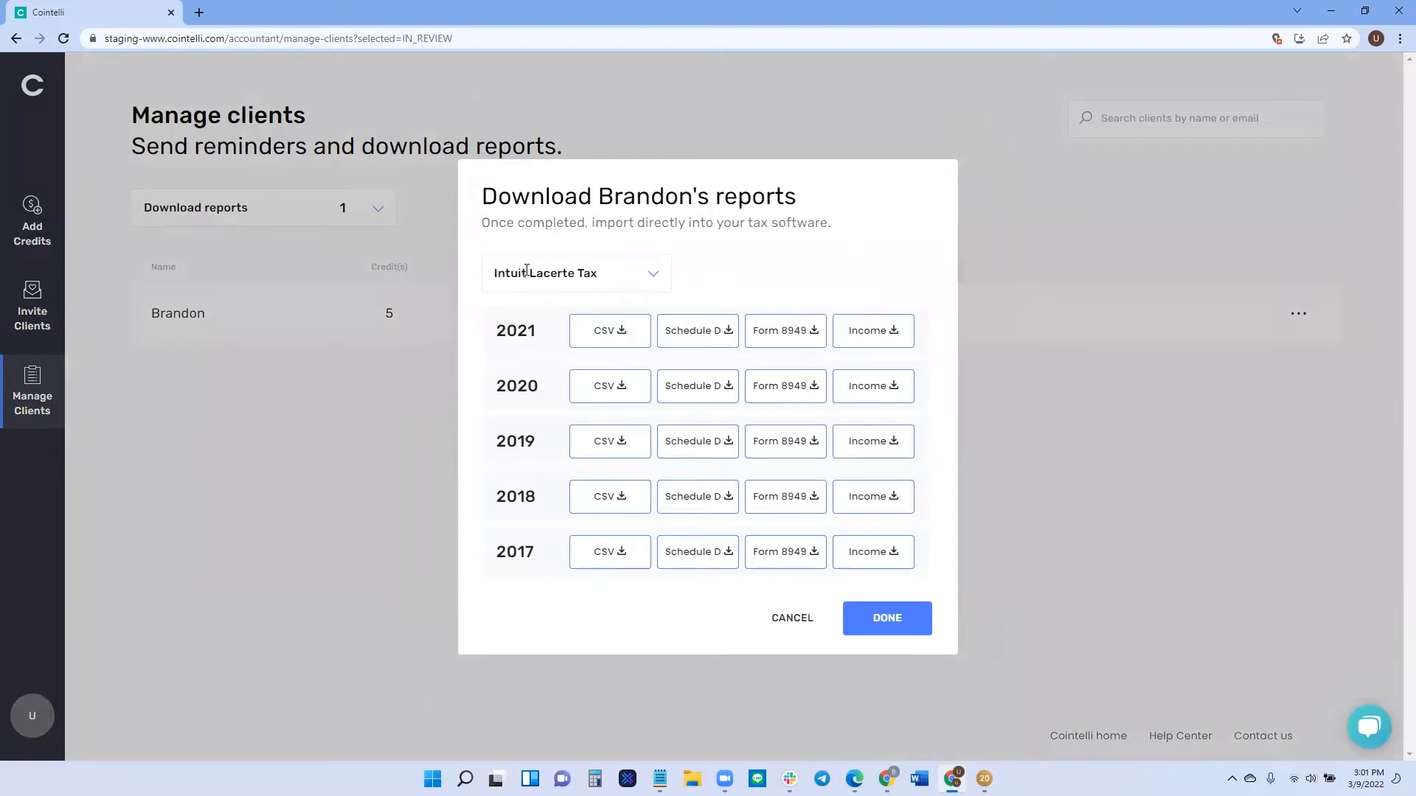
pyautogui.moveTo(615, 393)
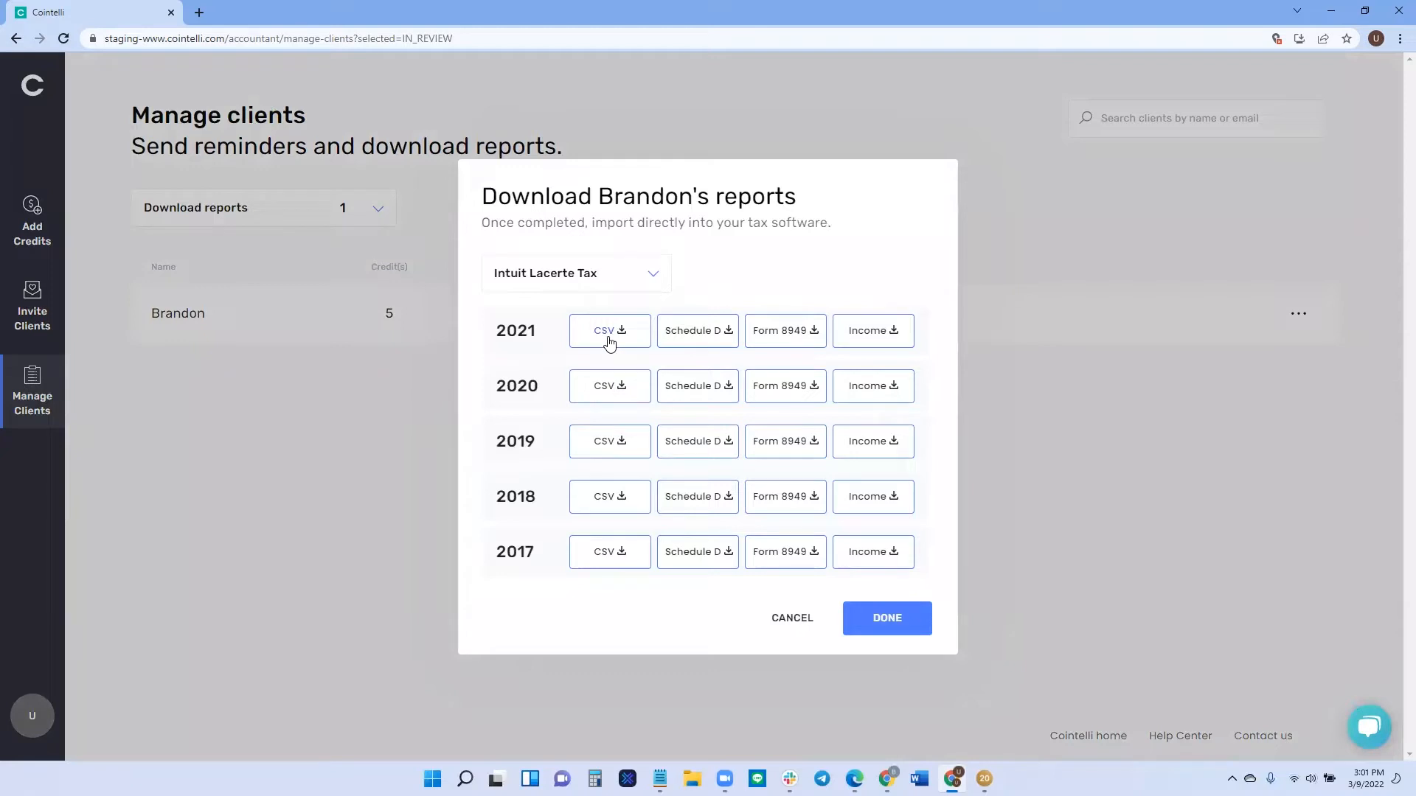
pyautogui.click(609, 330)
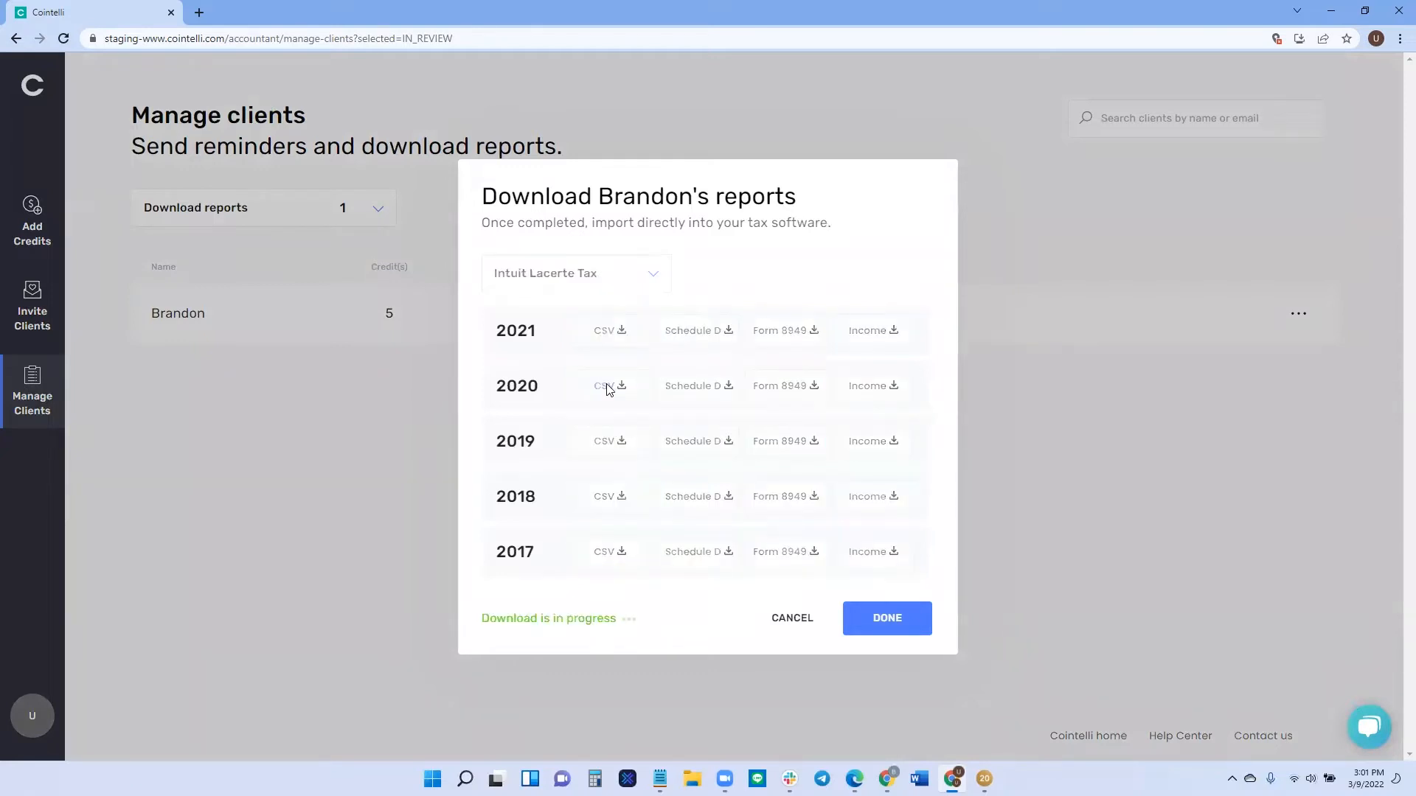
pyautogui.click(610, 386)
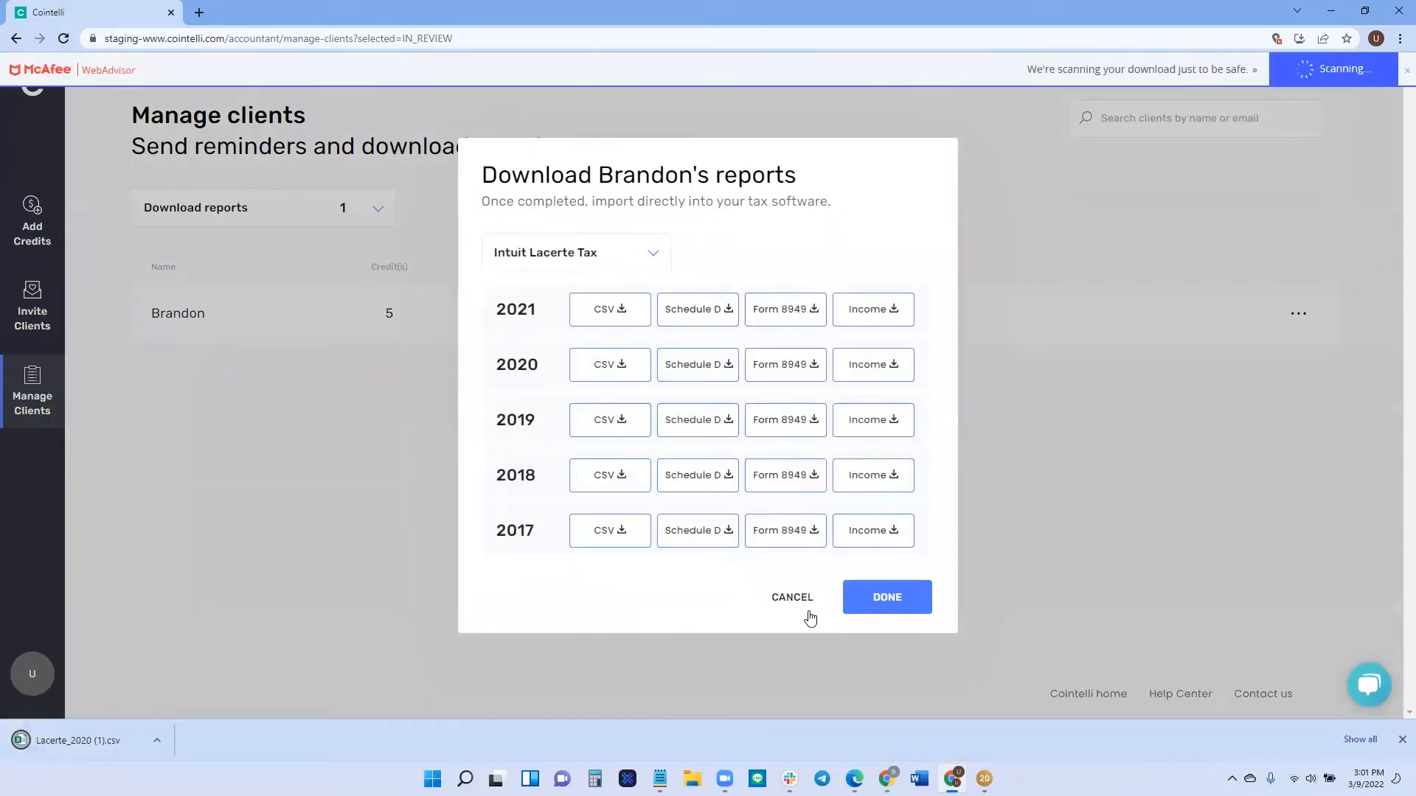
pyautogui.click(885, 597)
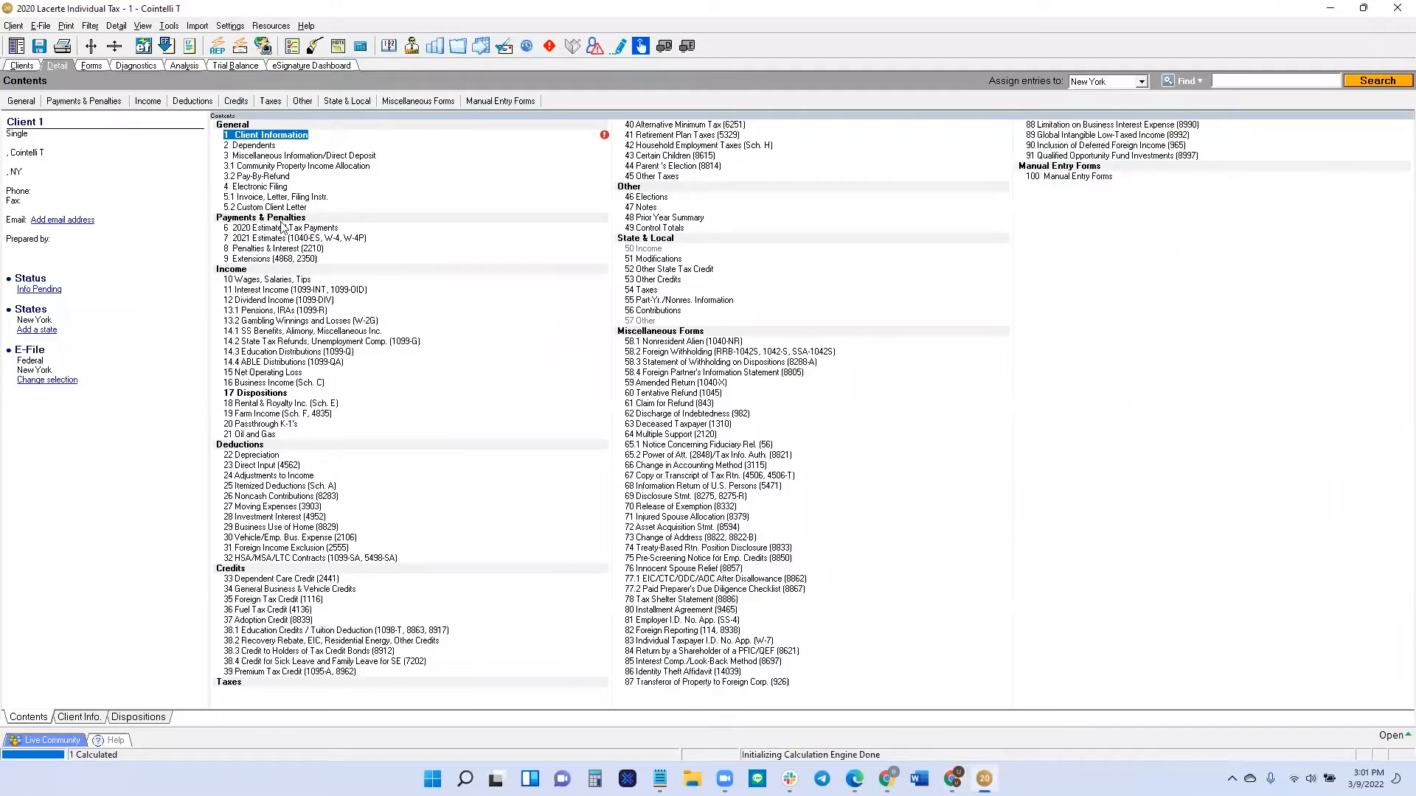
pyautogui.moveTo(504, 239)
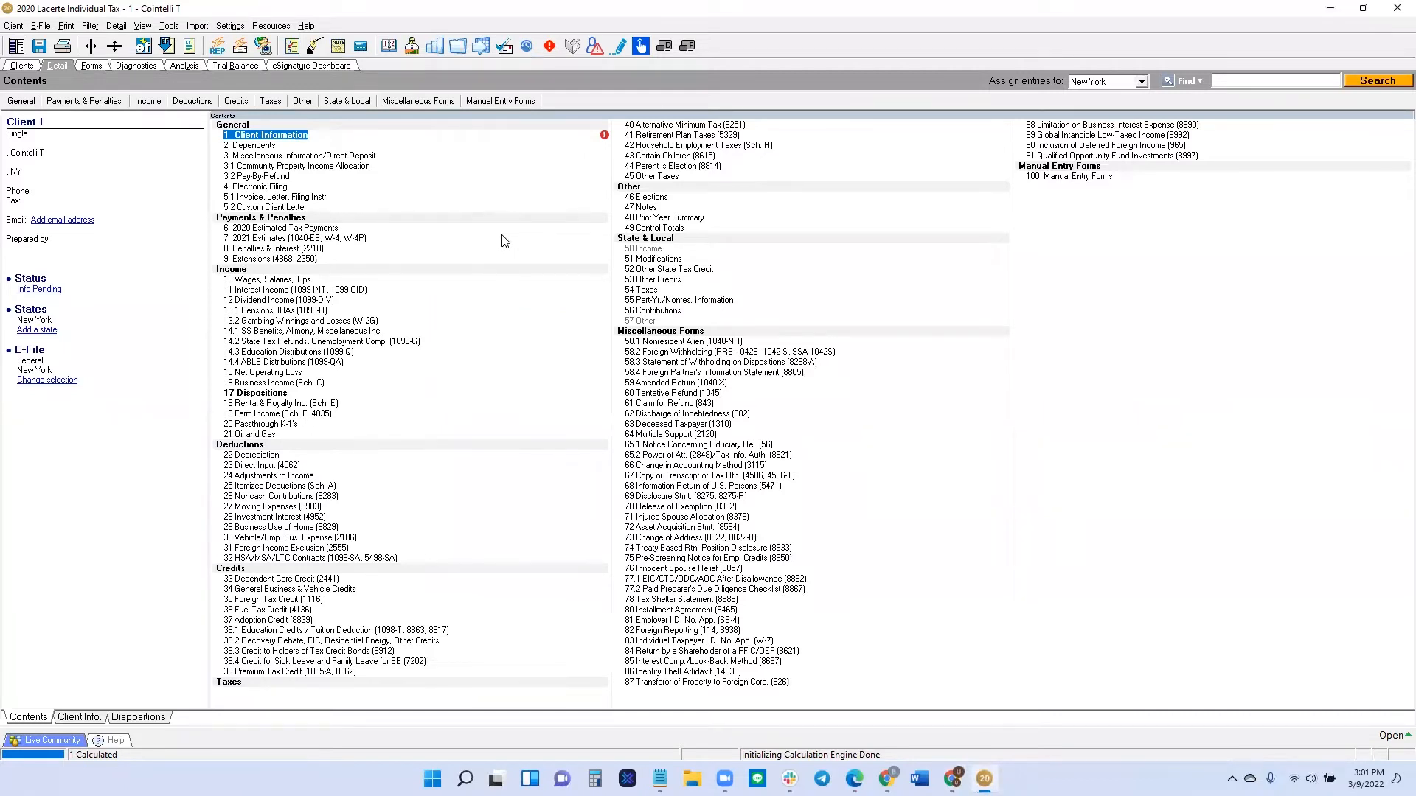
pyautogui.moveTo(237, 84)
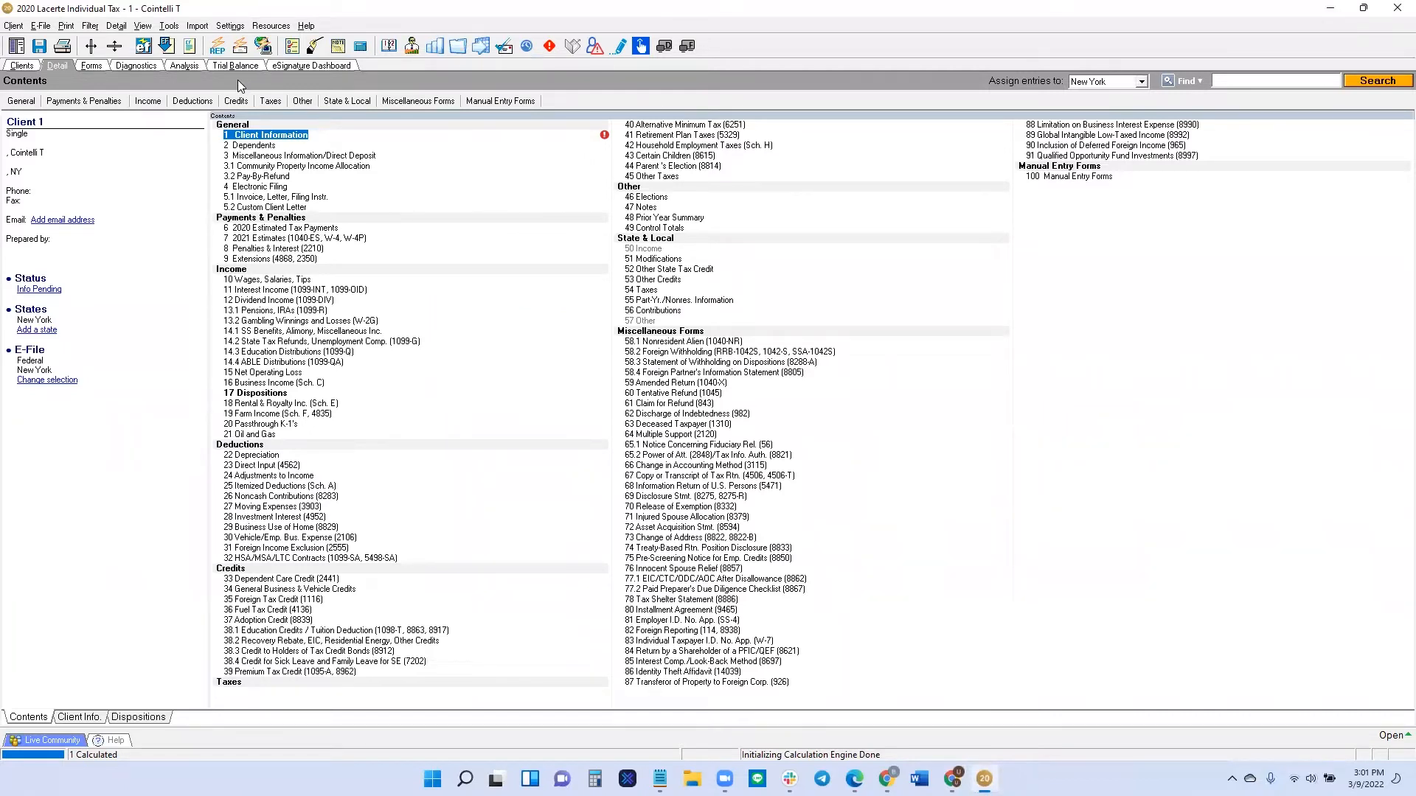
# - Launch Schedule D Import from the Import menu
pyautogui.click(197, 25)
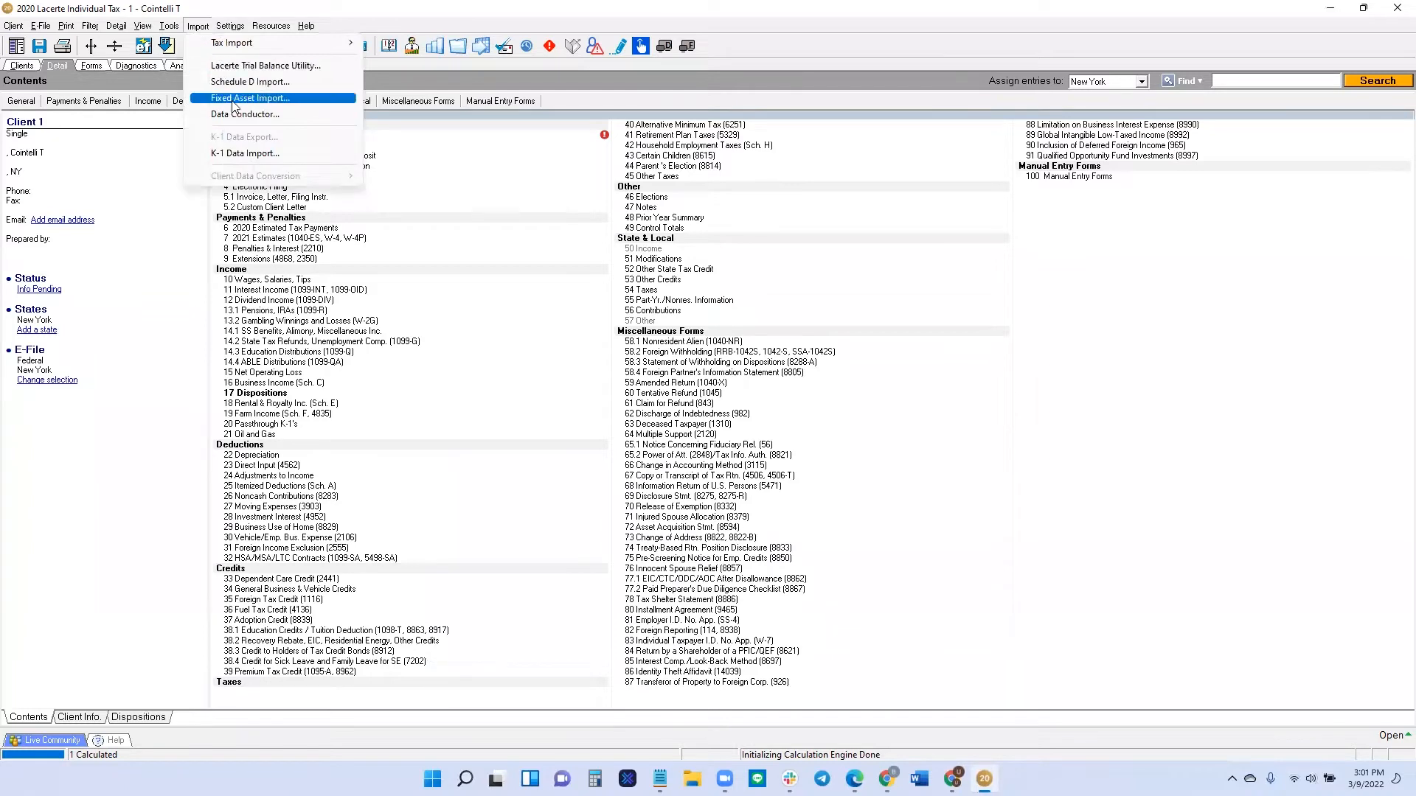
pyautogui.click(250, 81)
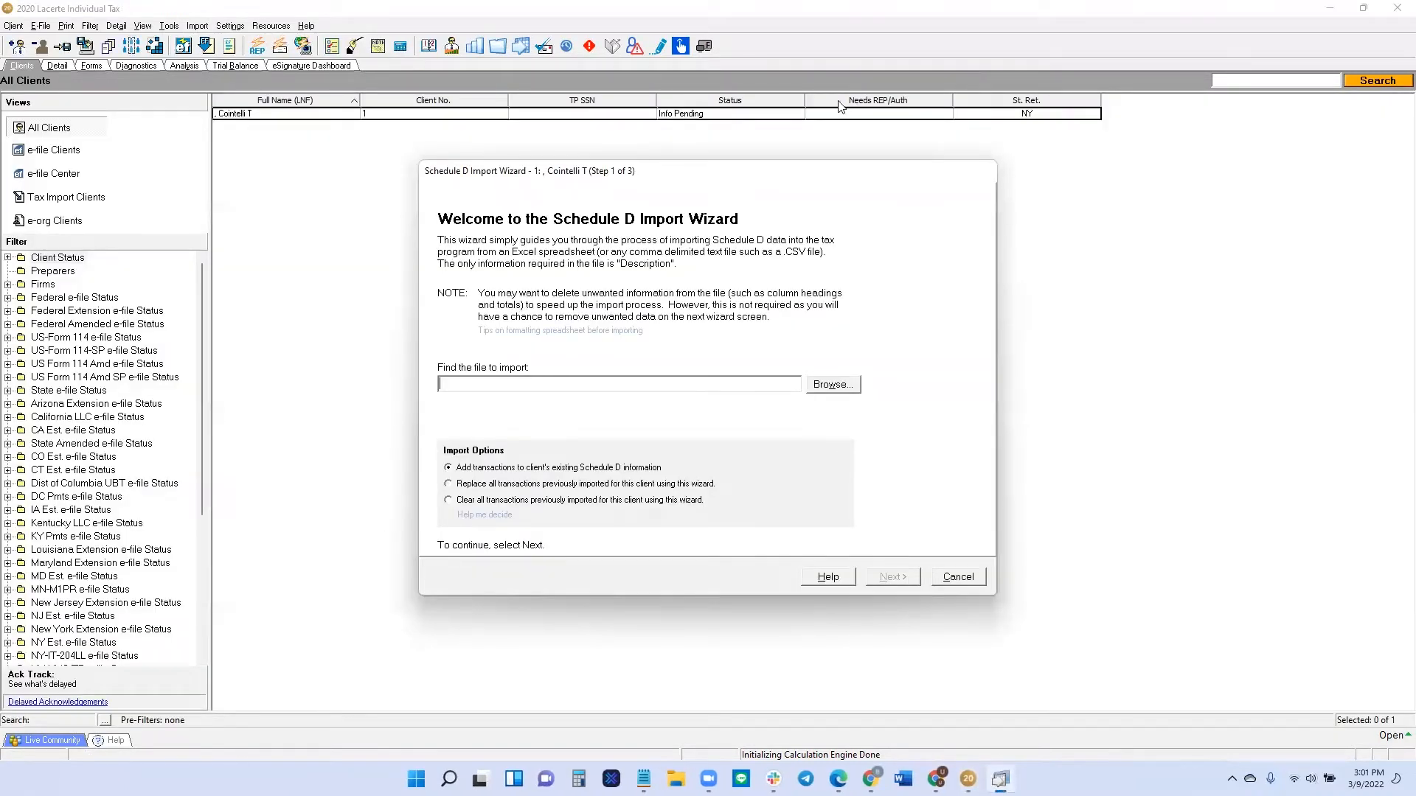
pyautogui.moveTo(683, 265)
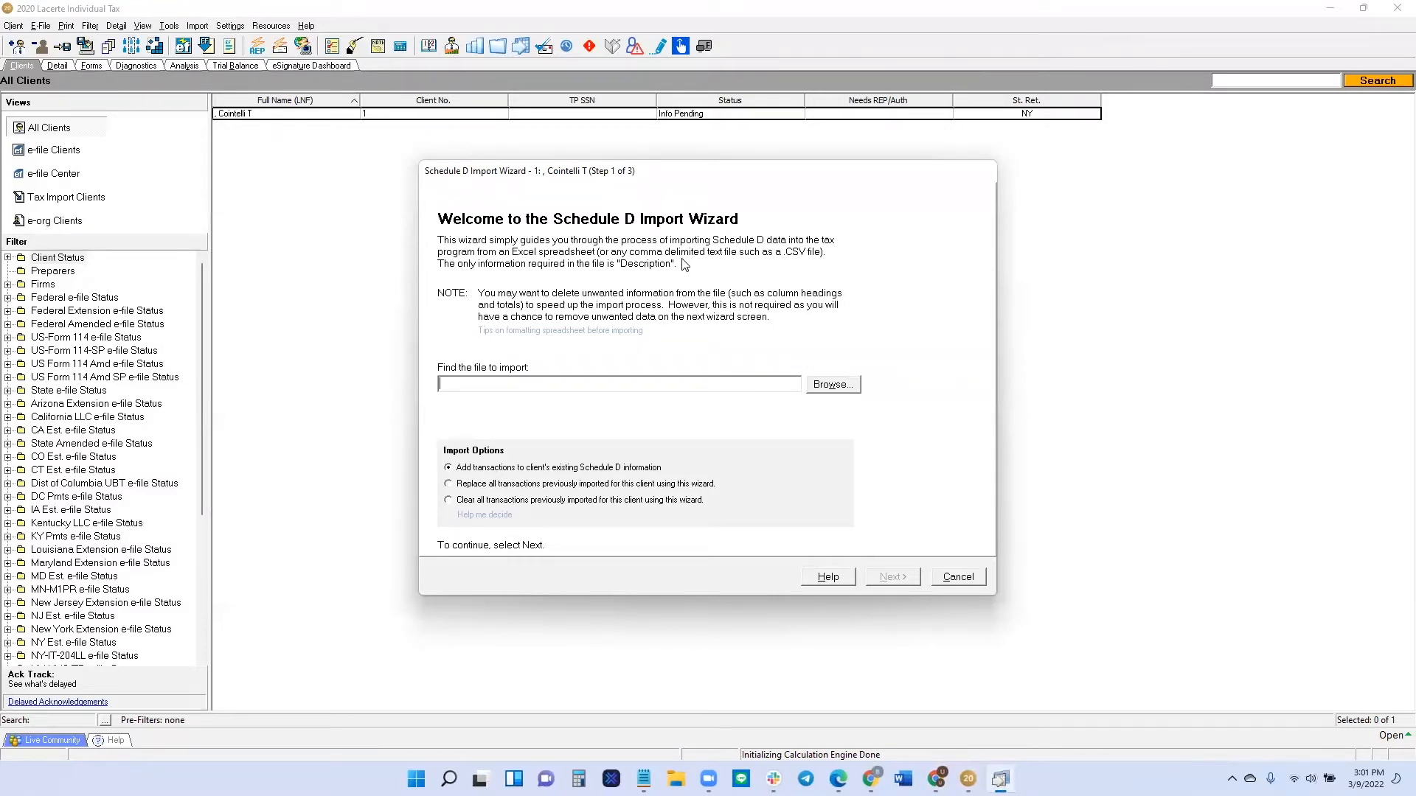
pyautogui.moveTo(587, 475)
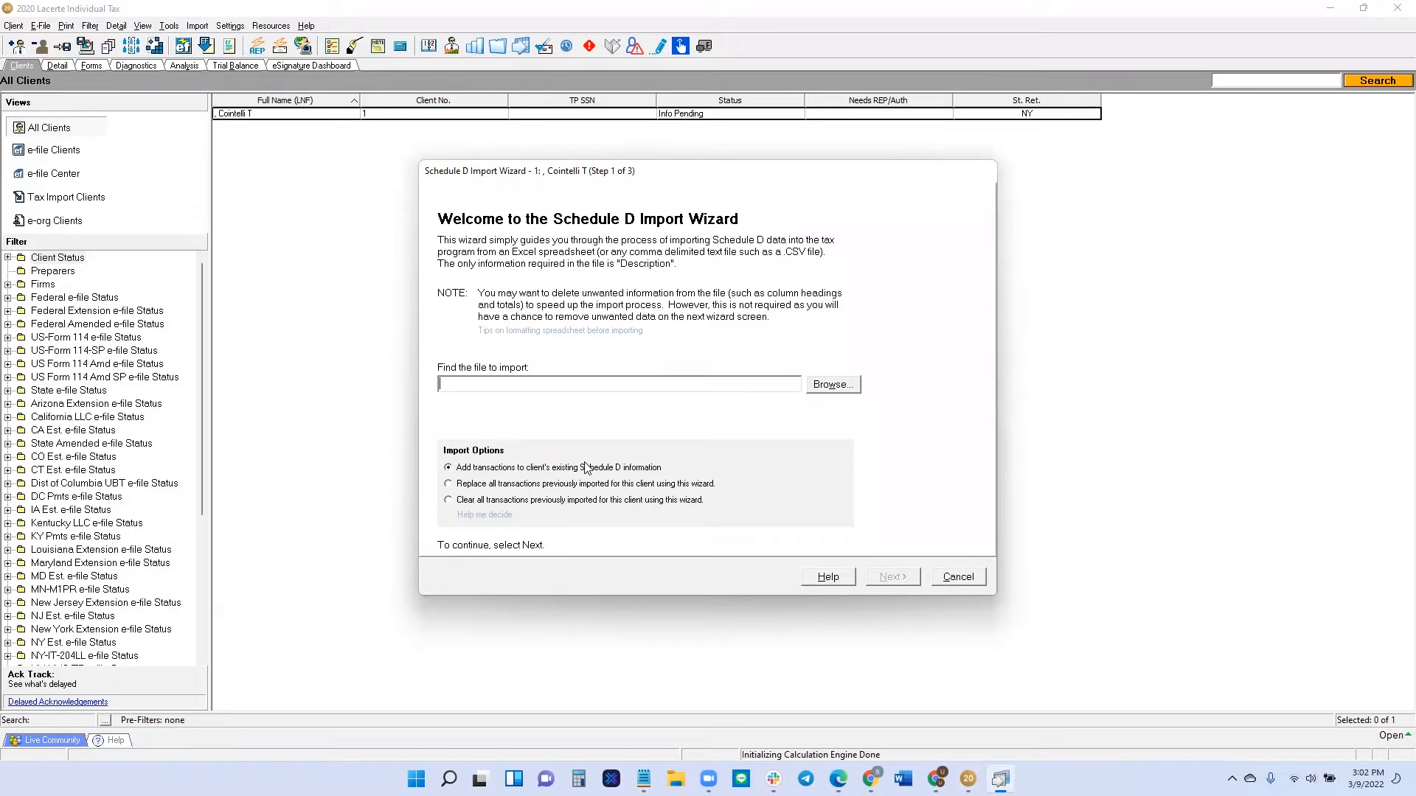
pyautogui.moveTo(539, 495)
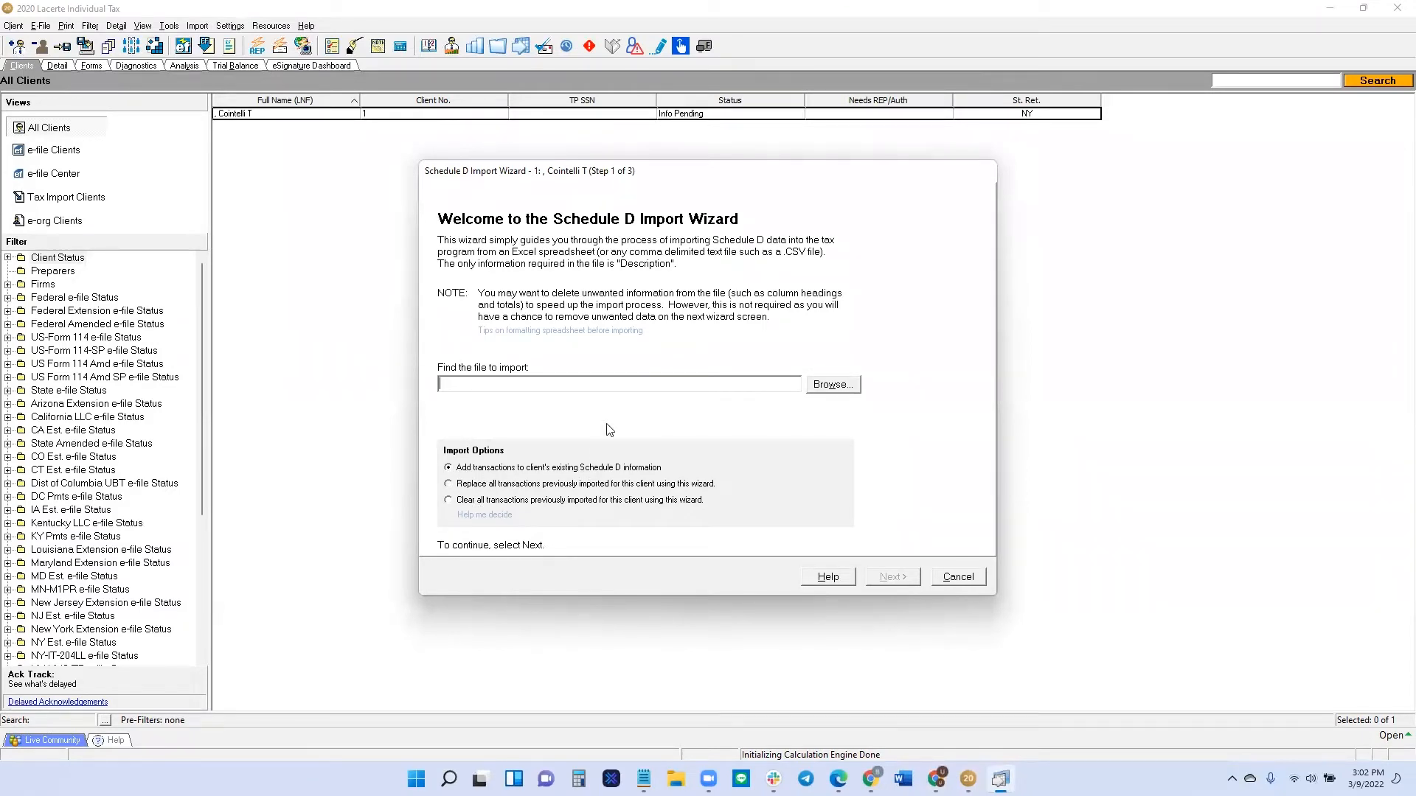
# - Select Lacerte_2020 from Downloads as the import file and advance to column mapping
pyautogui.click(829, 384)
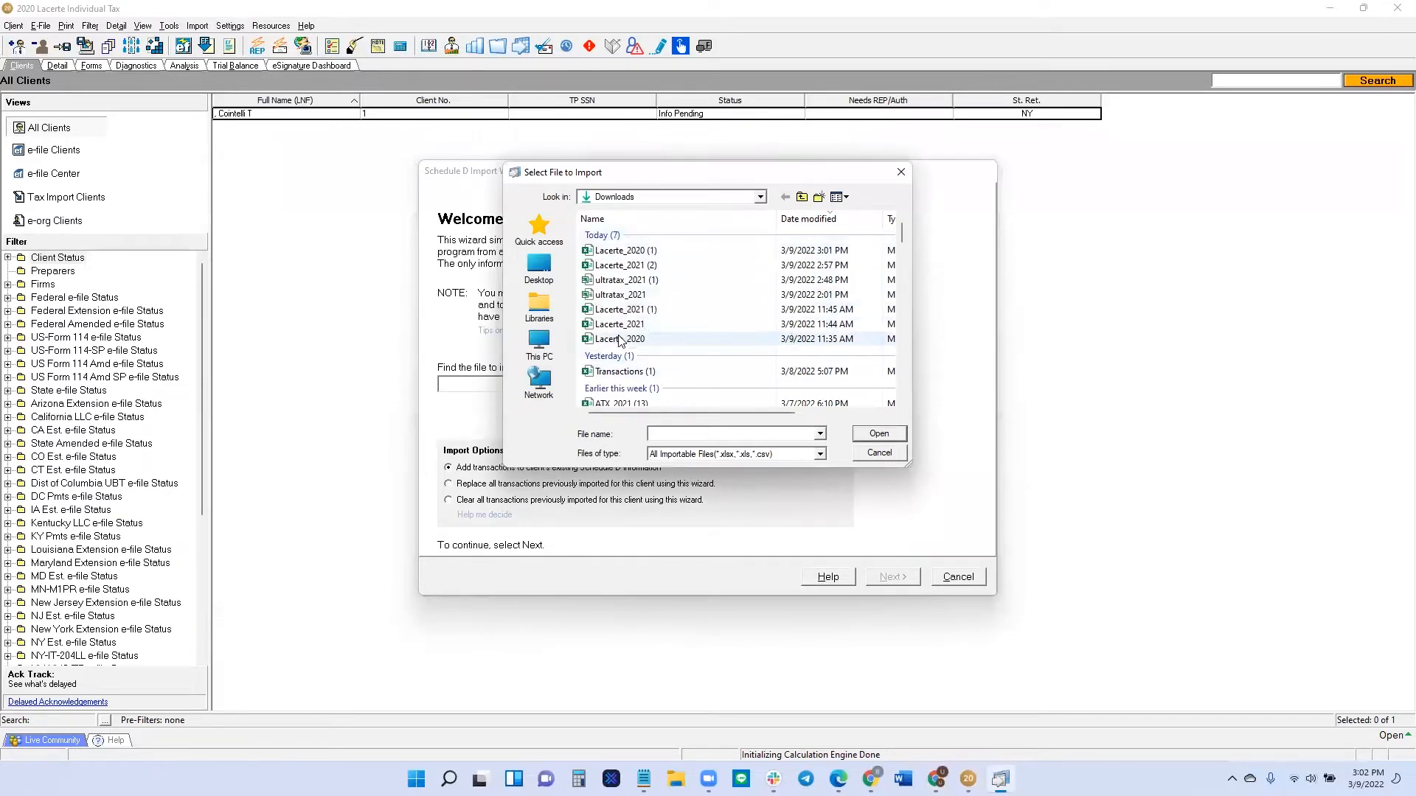
pyautogui.click(619, 339)
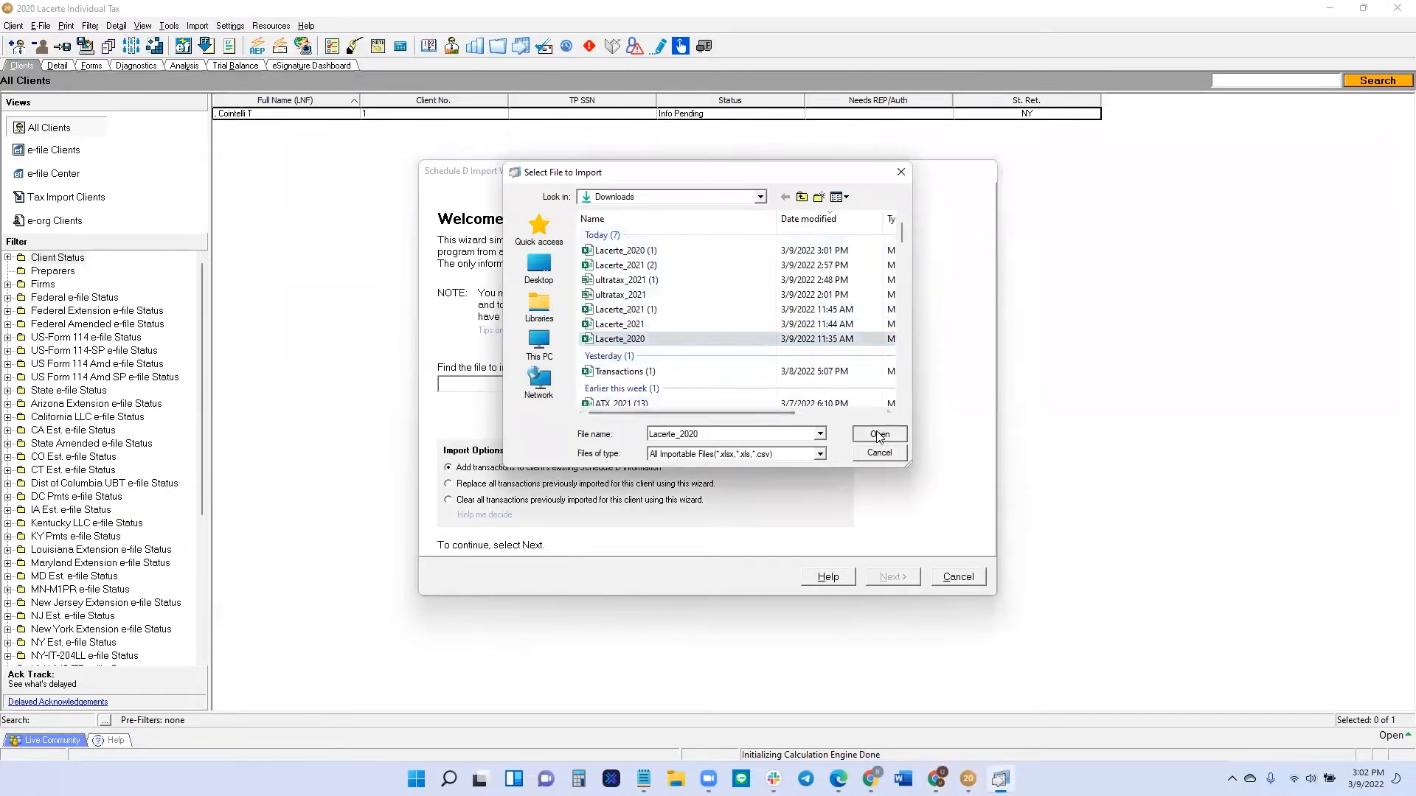
pyautogui.click(876, 435)
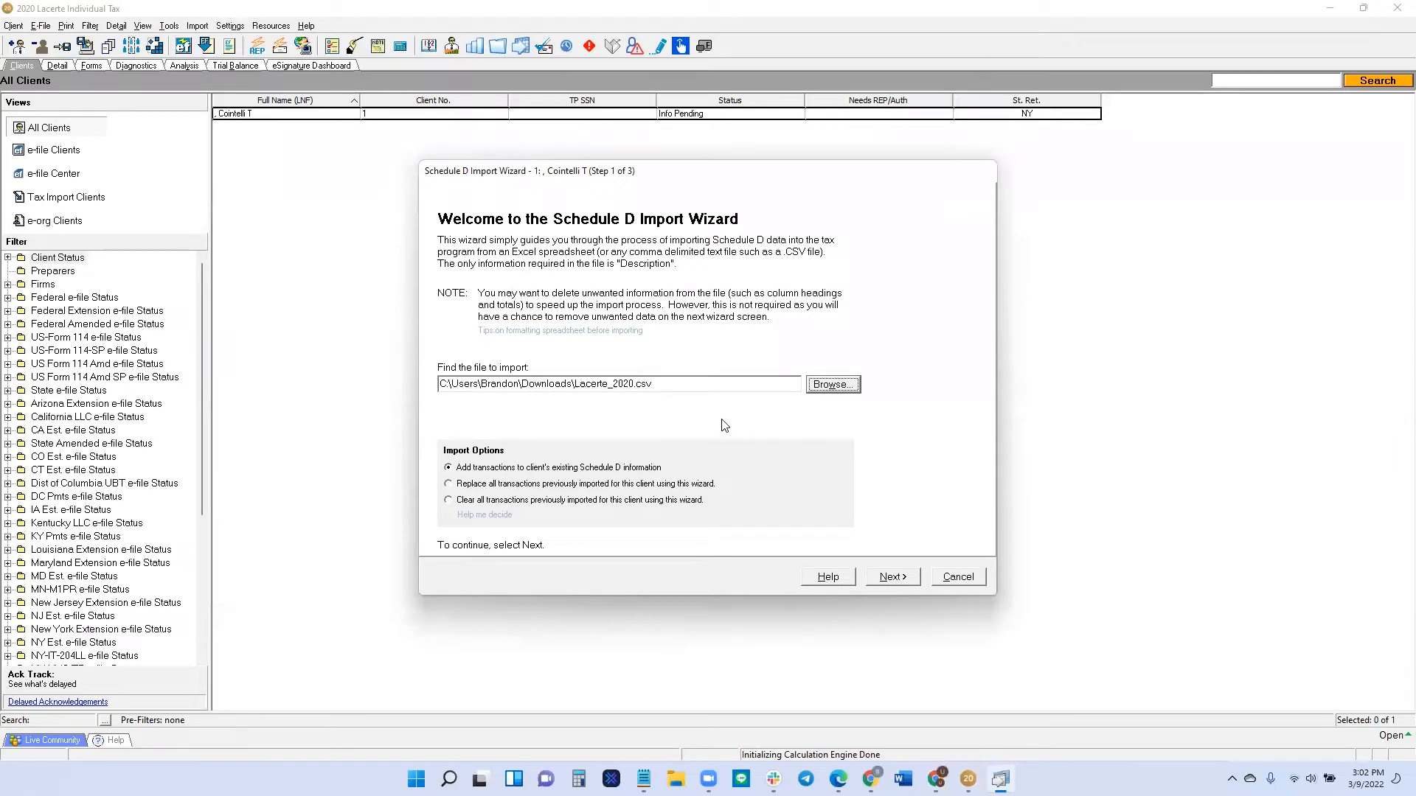
pyautogui.click(890, 577)
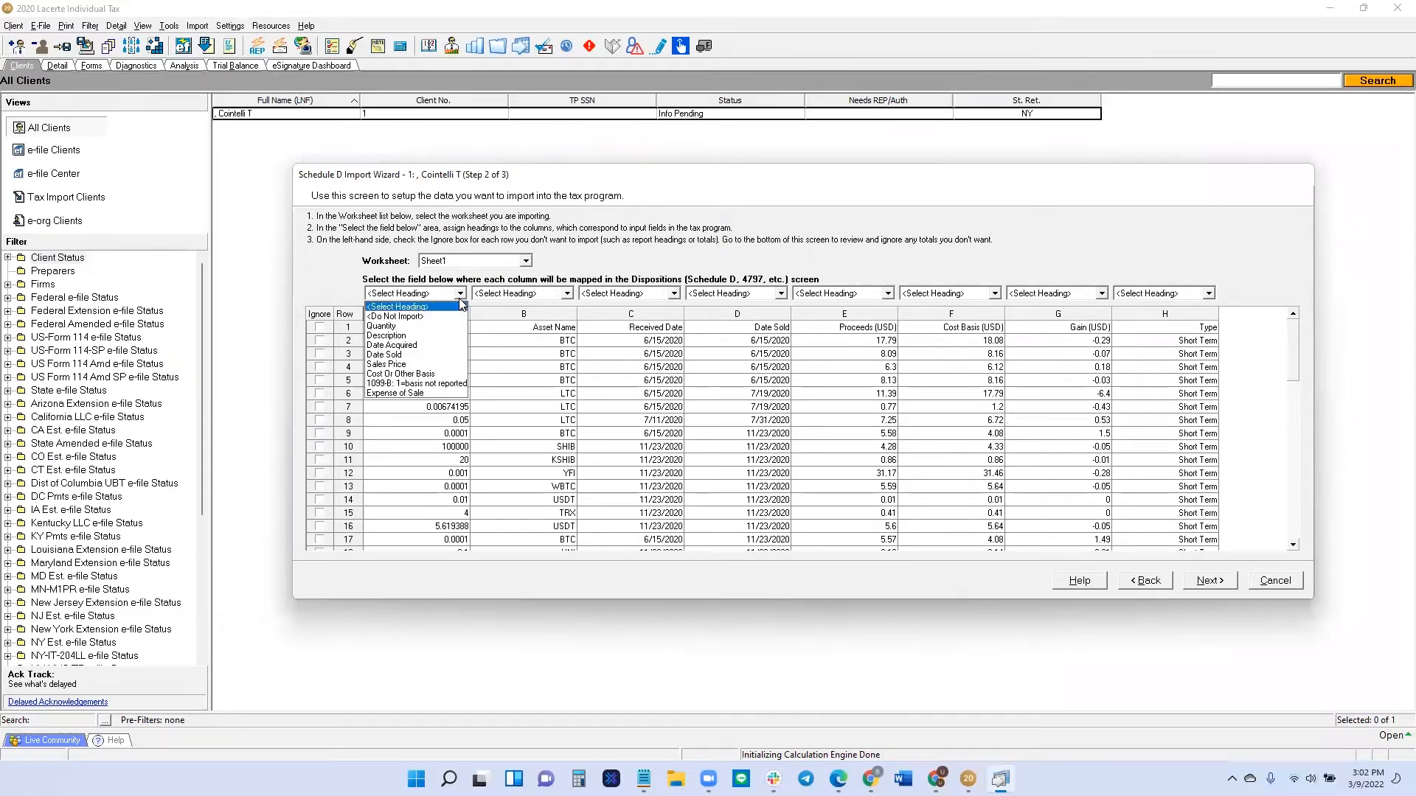
# - Map columns A–F to Quantity, Description, Date Acquired, Date Sold, Sales Price, Cost Basis; ignore row 1
pyautogui.click(380, 326)
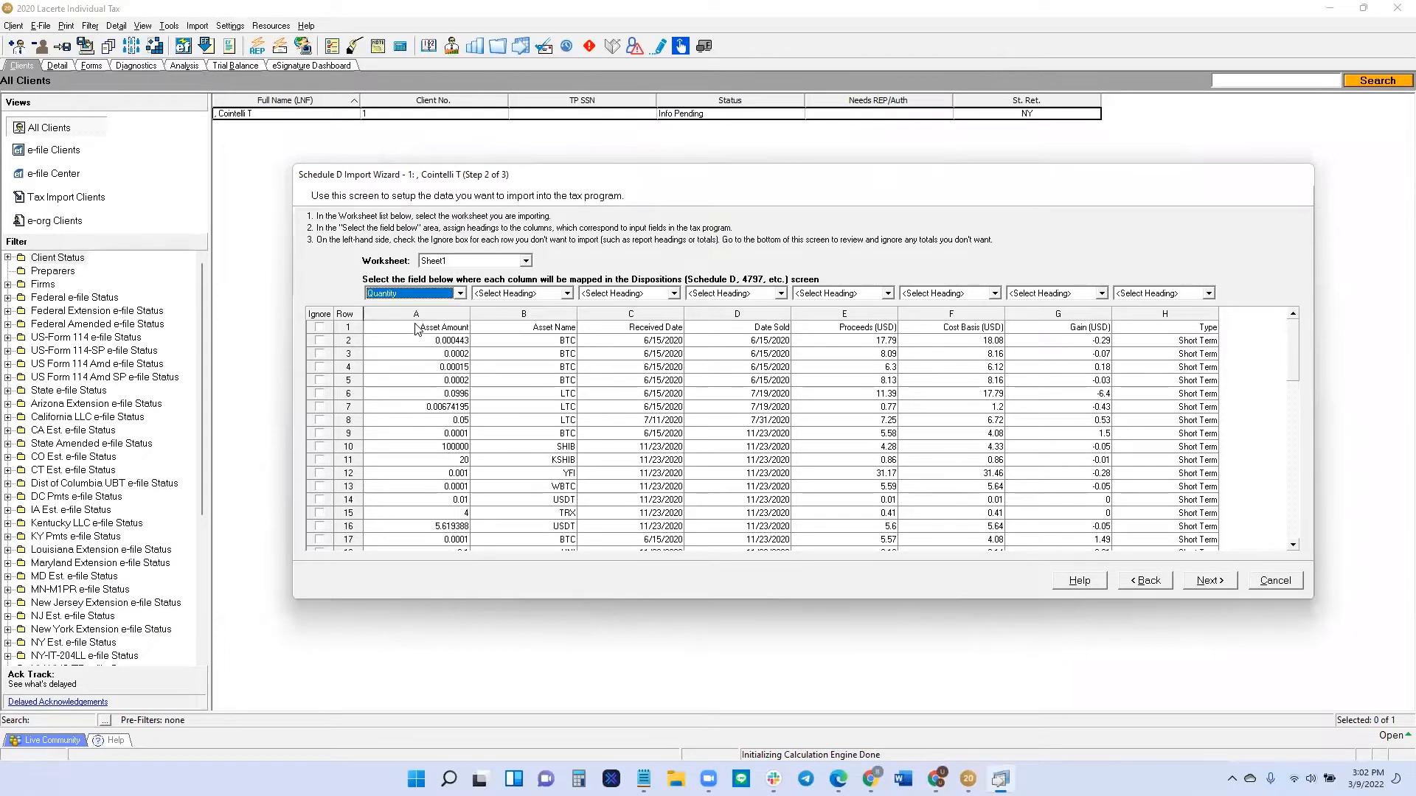
pyautogui.click(566, 292)
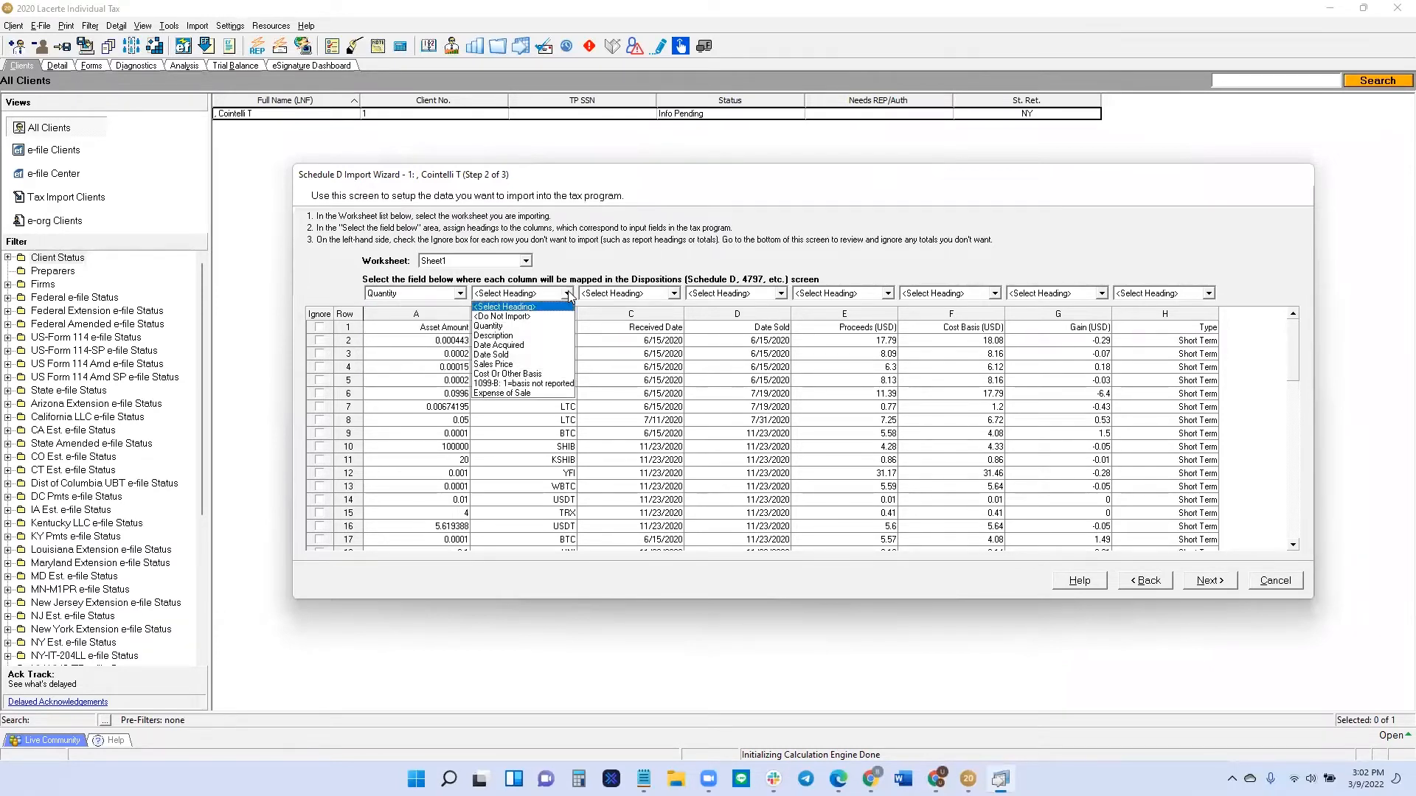
pyautogui.click(495, 335)
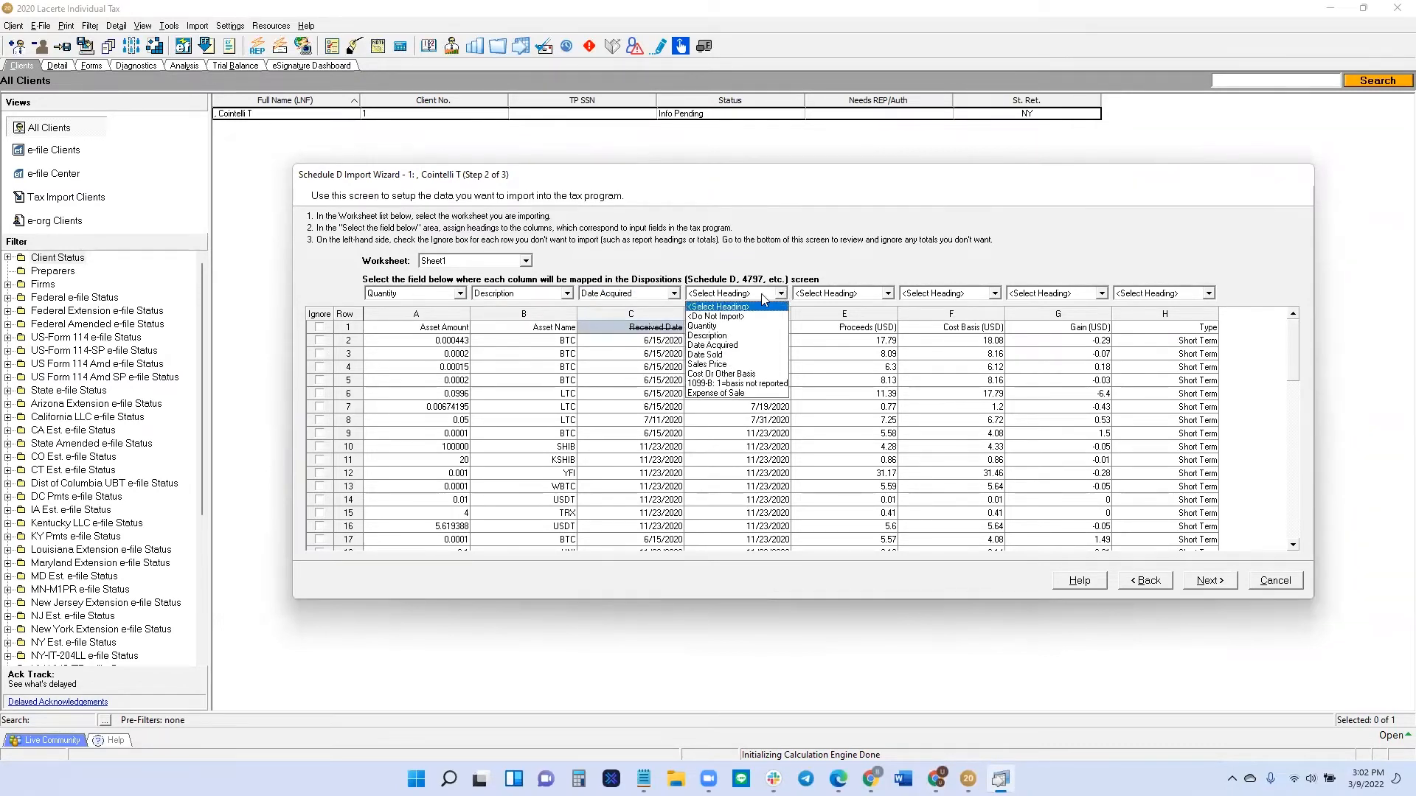
pyautogui.click(714, 354)
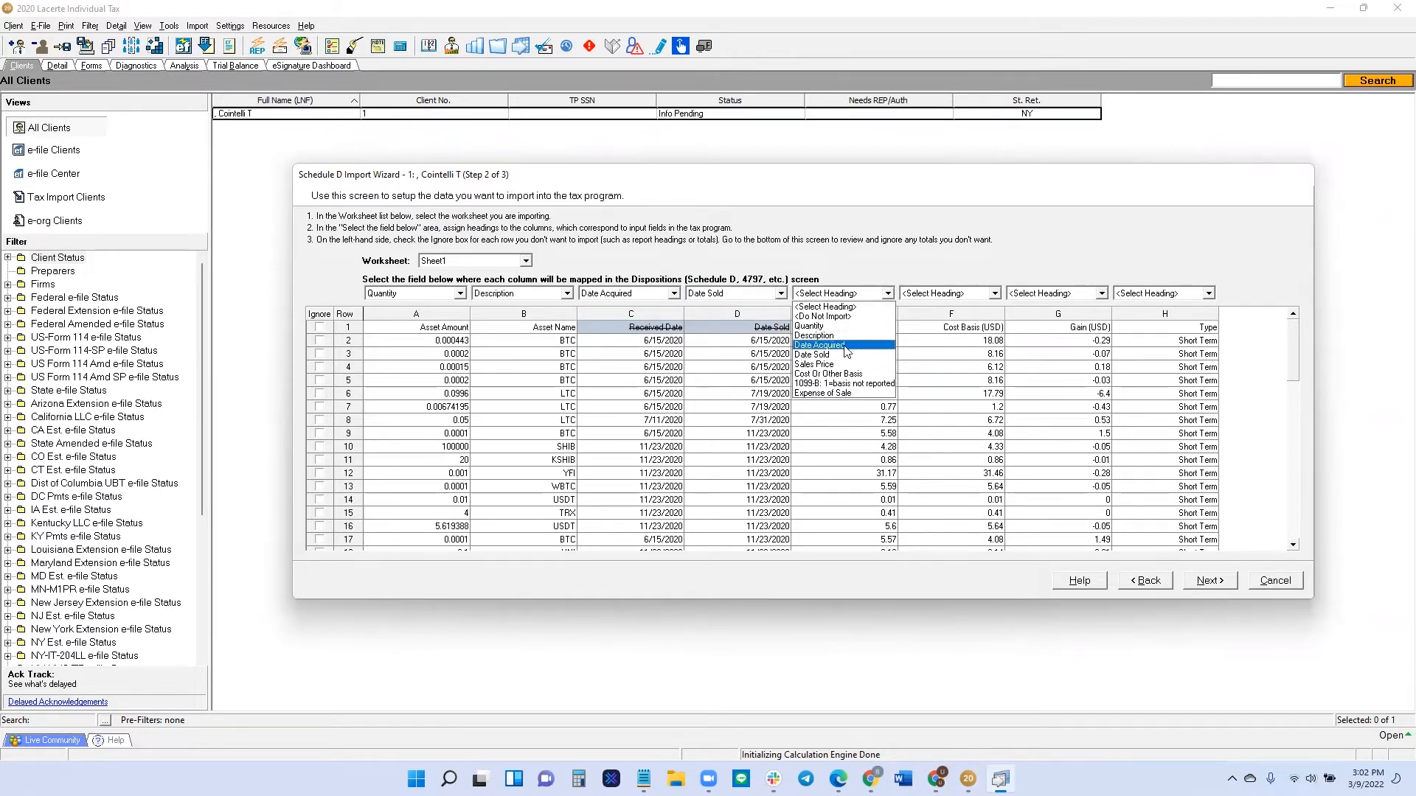
pyautogui.click(811, 364)
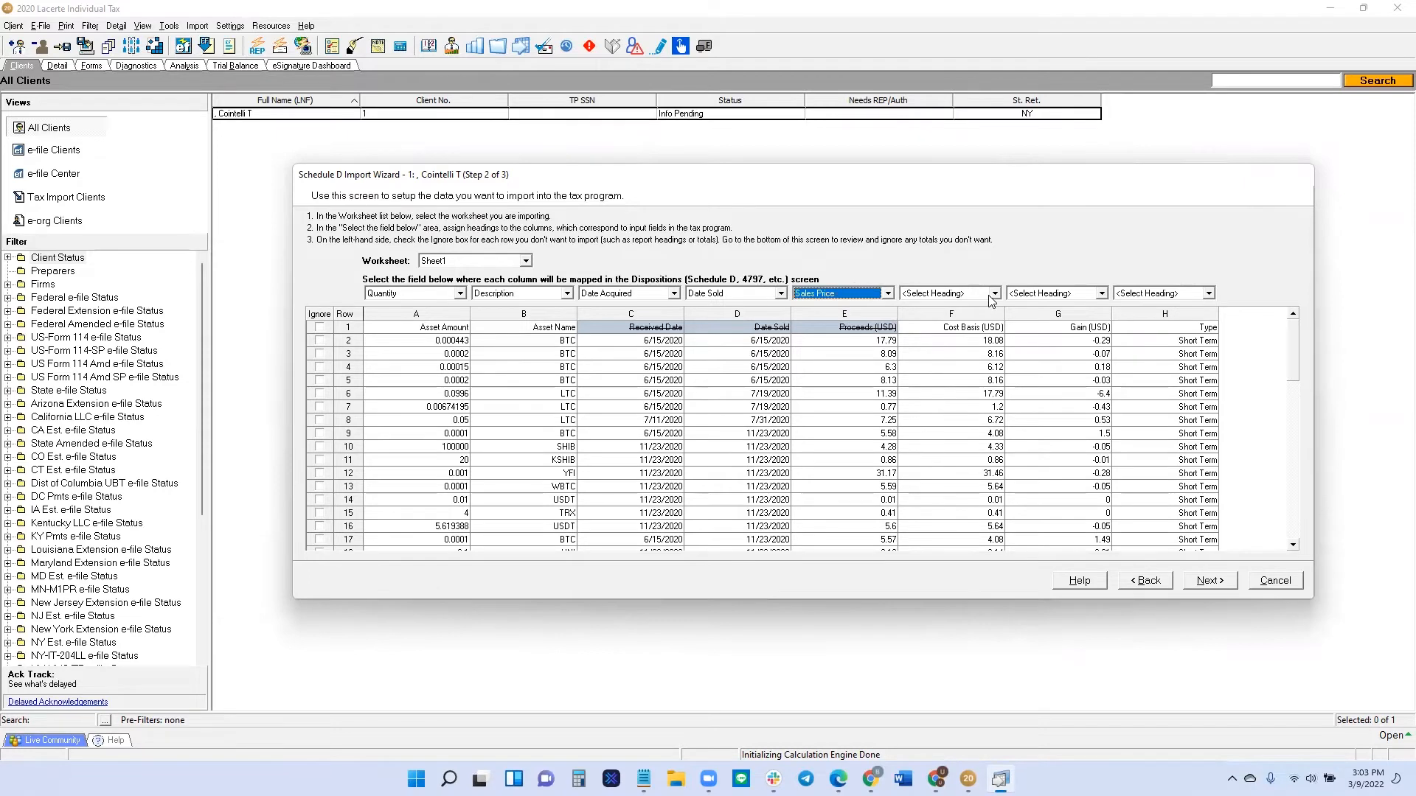
pyautogui.click(948, 293)
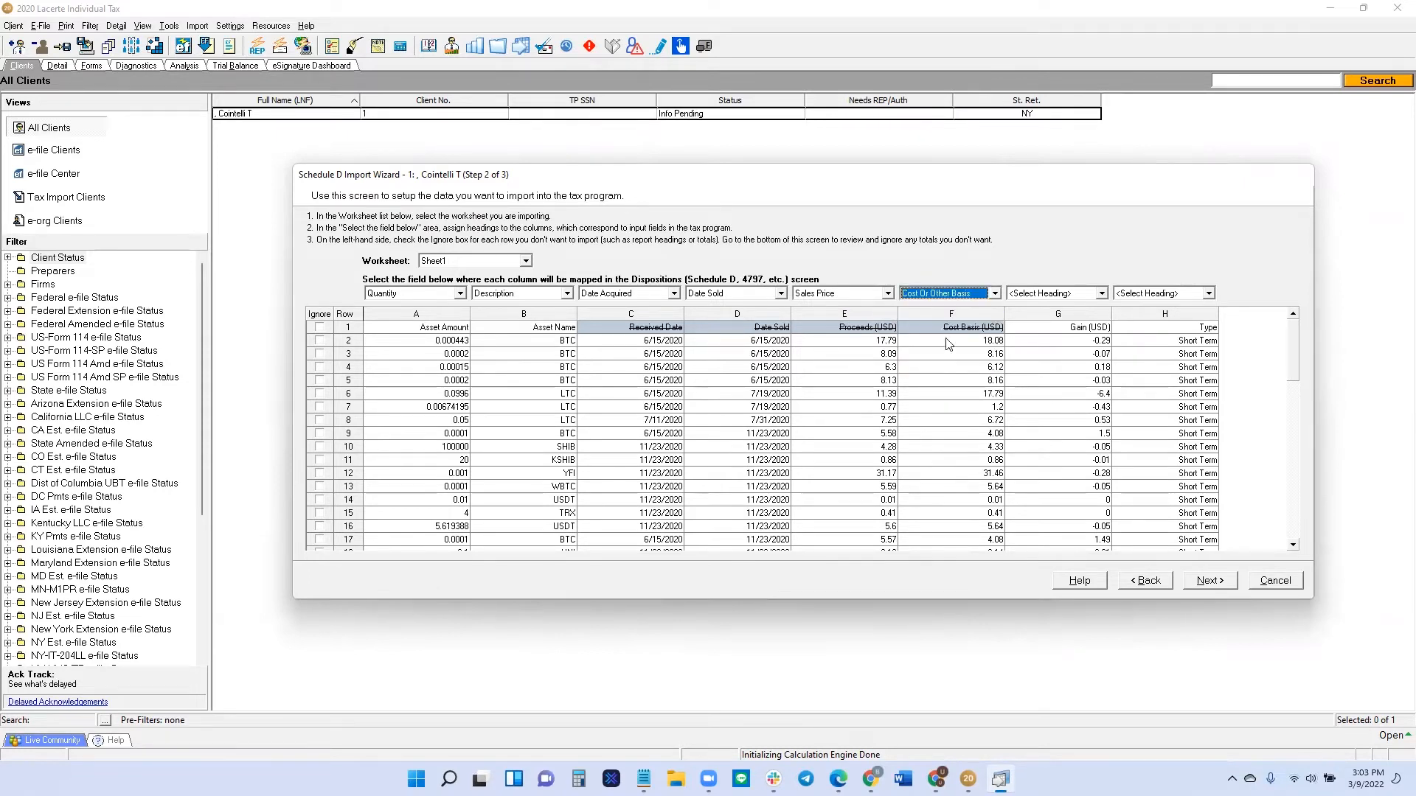
pyautogui.moveTo(1081, 352)
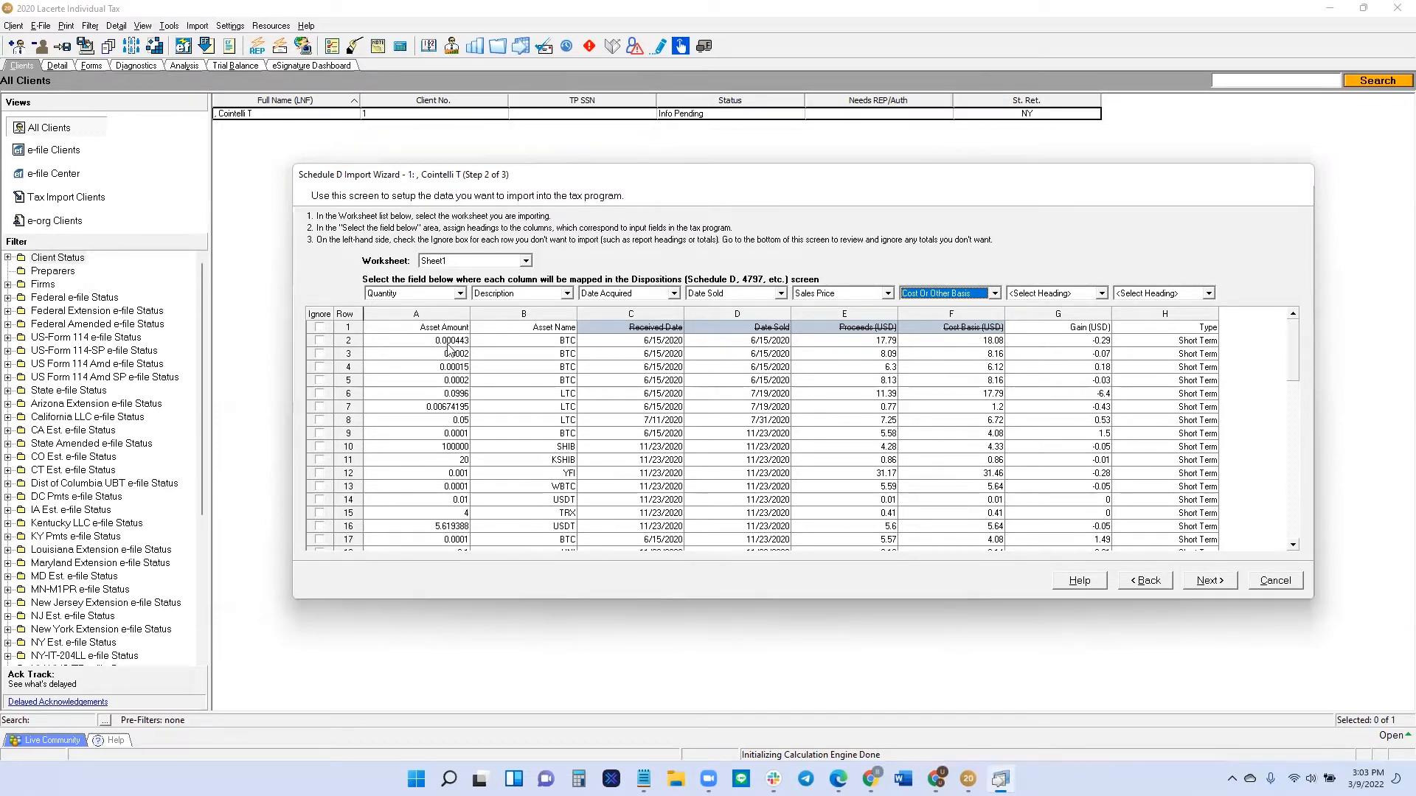
pyautogui.moveTo(1120, 492)
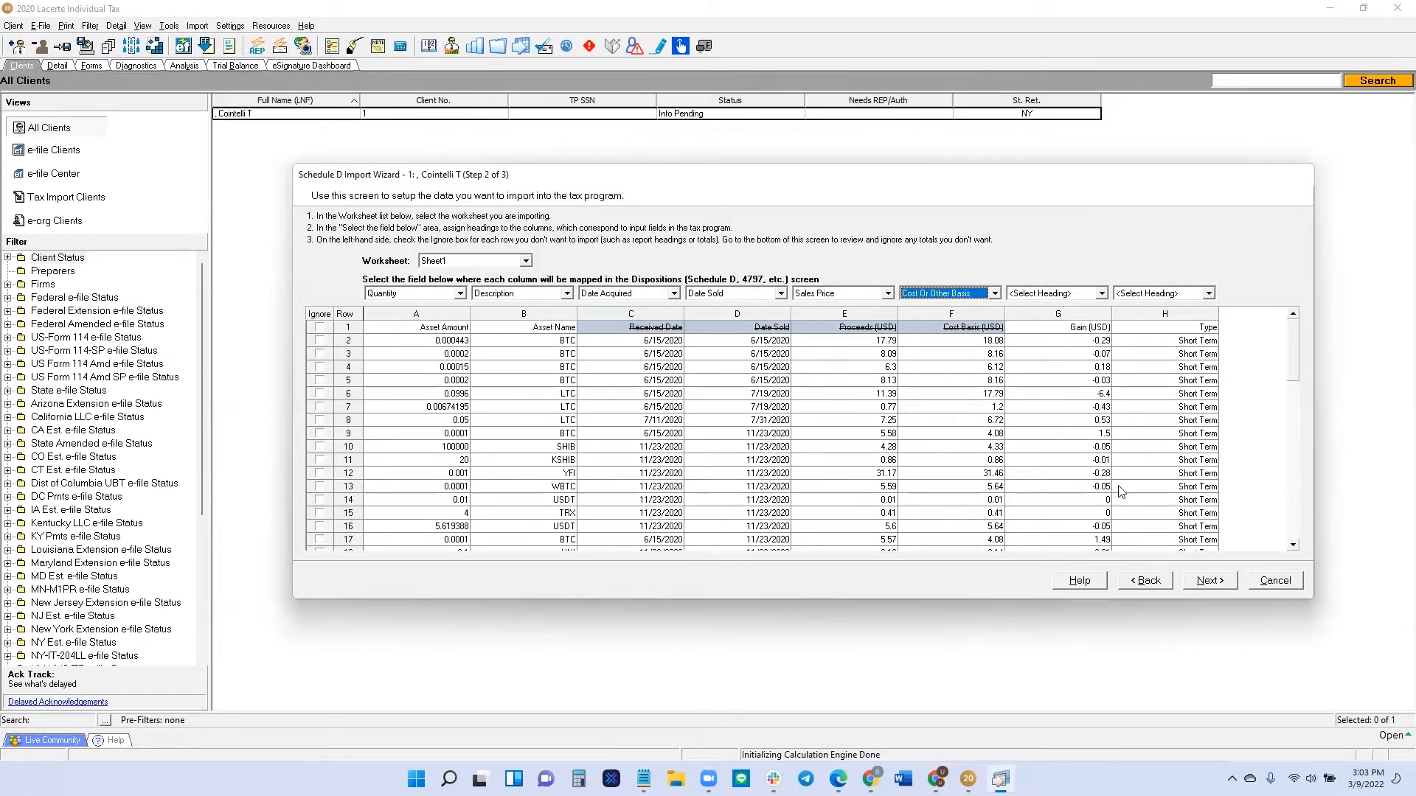
pyautogui.moveTo(355, 384)
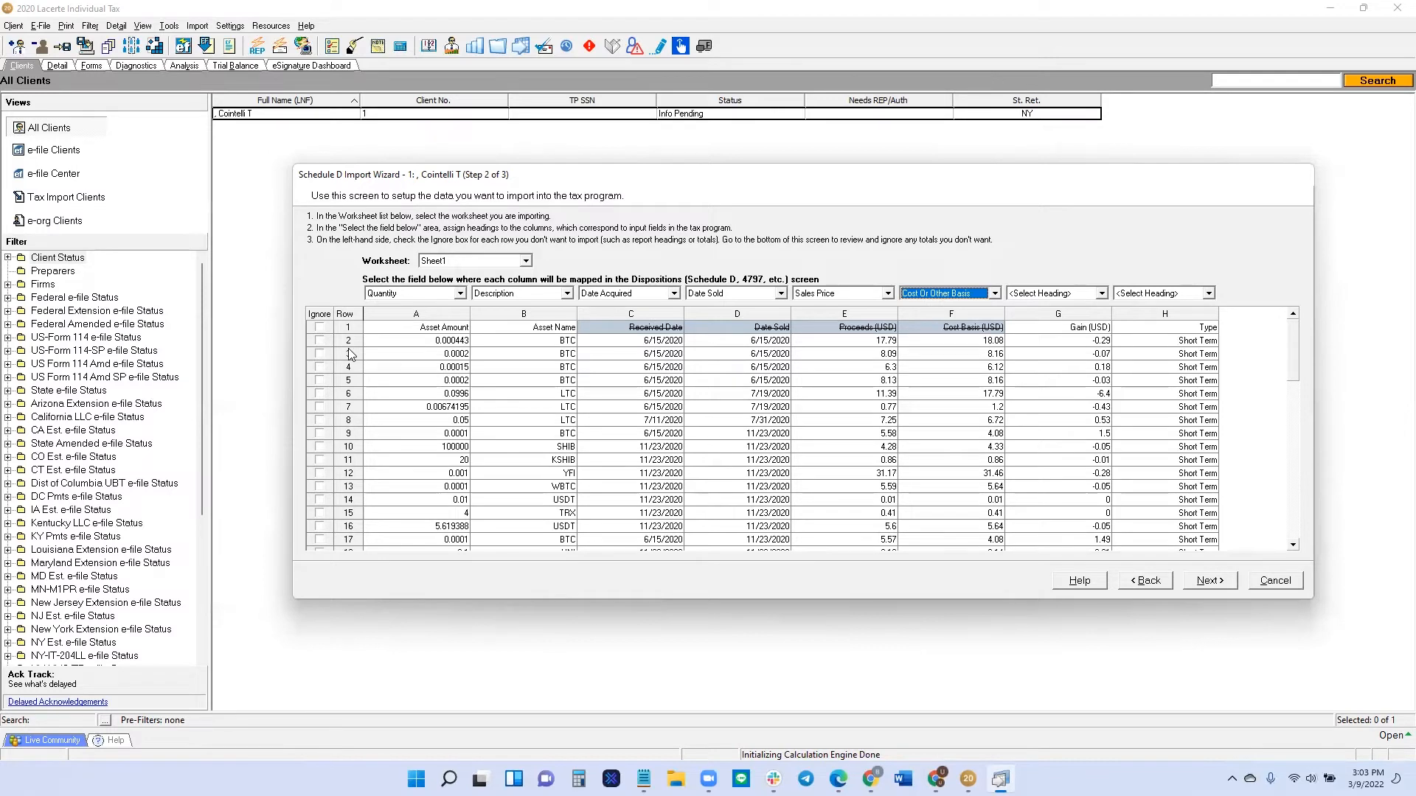
pyautogui.click(318, 327)
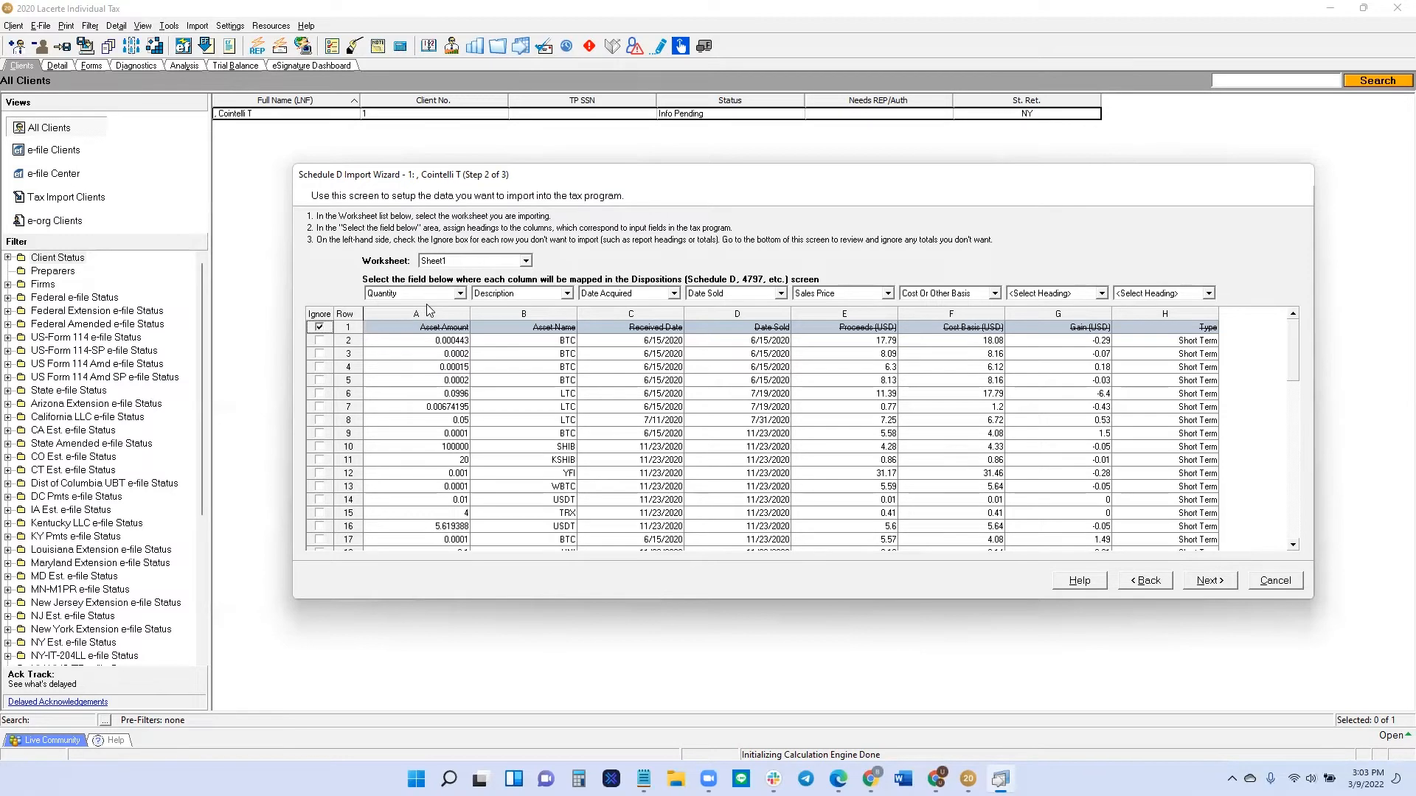
pyautogui.moveTo(1206, 591)
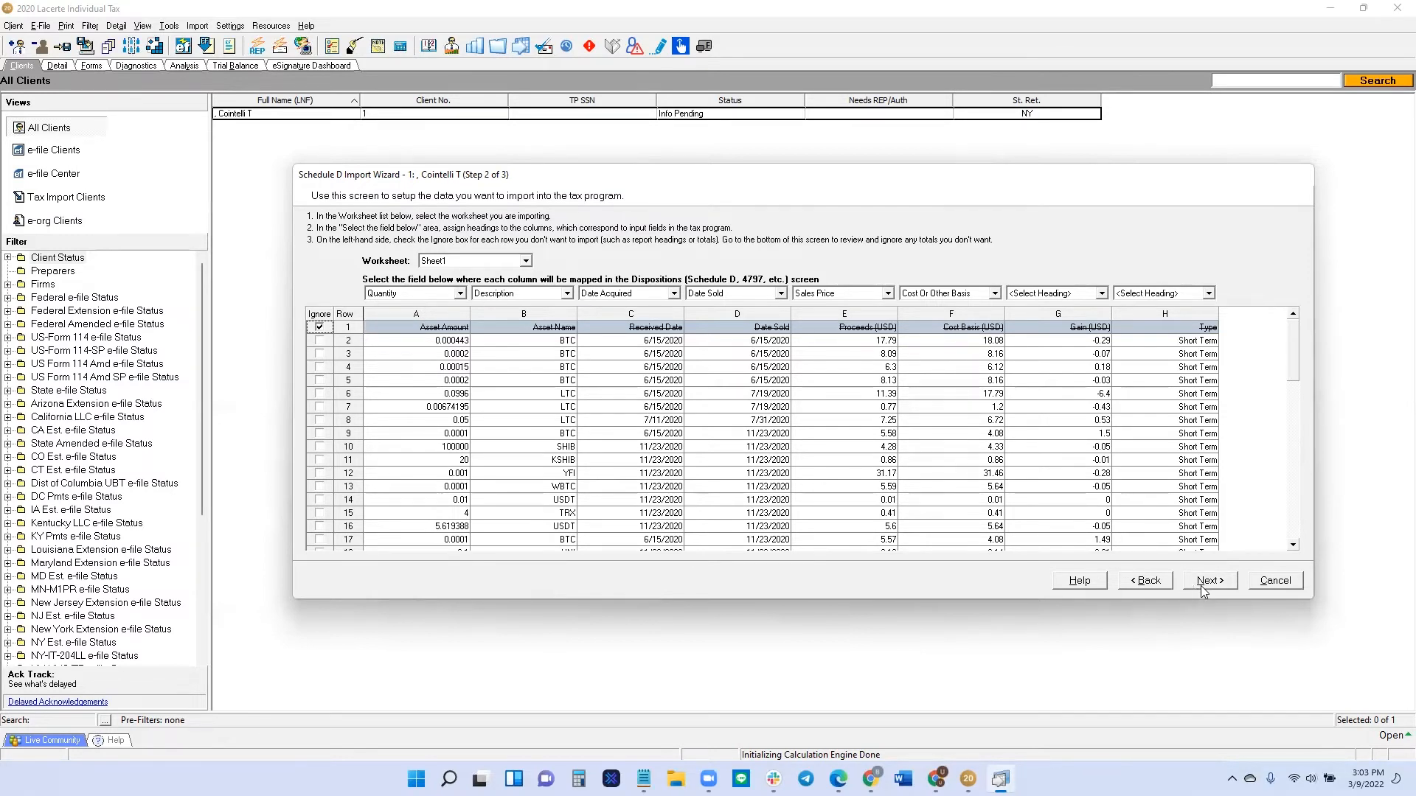
# - Review totals, finish and confirm adding the 59 transactions, then go to the return
pyautogui.click(1208, 579)
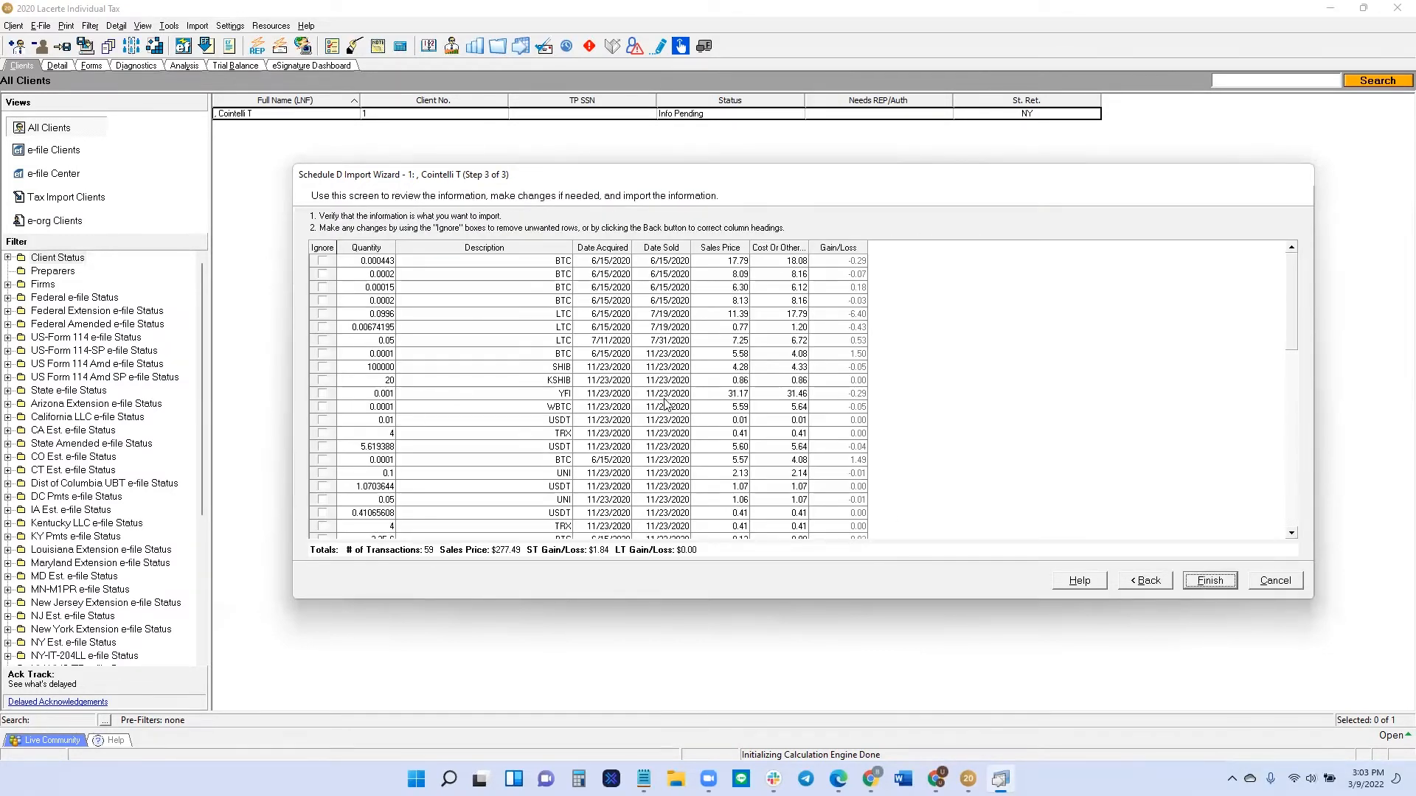
pyautogui.moveTo(454, 621)
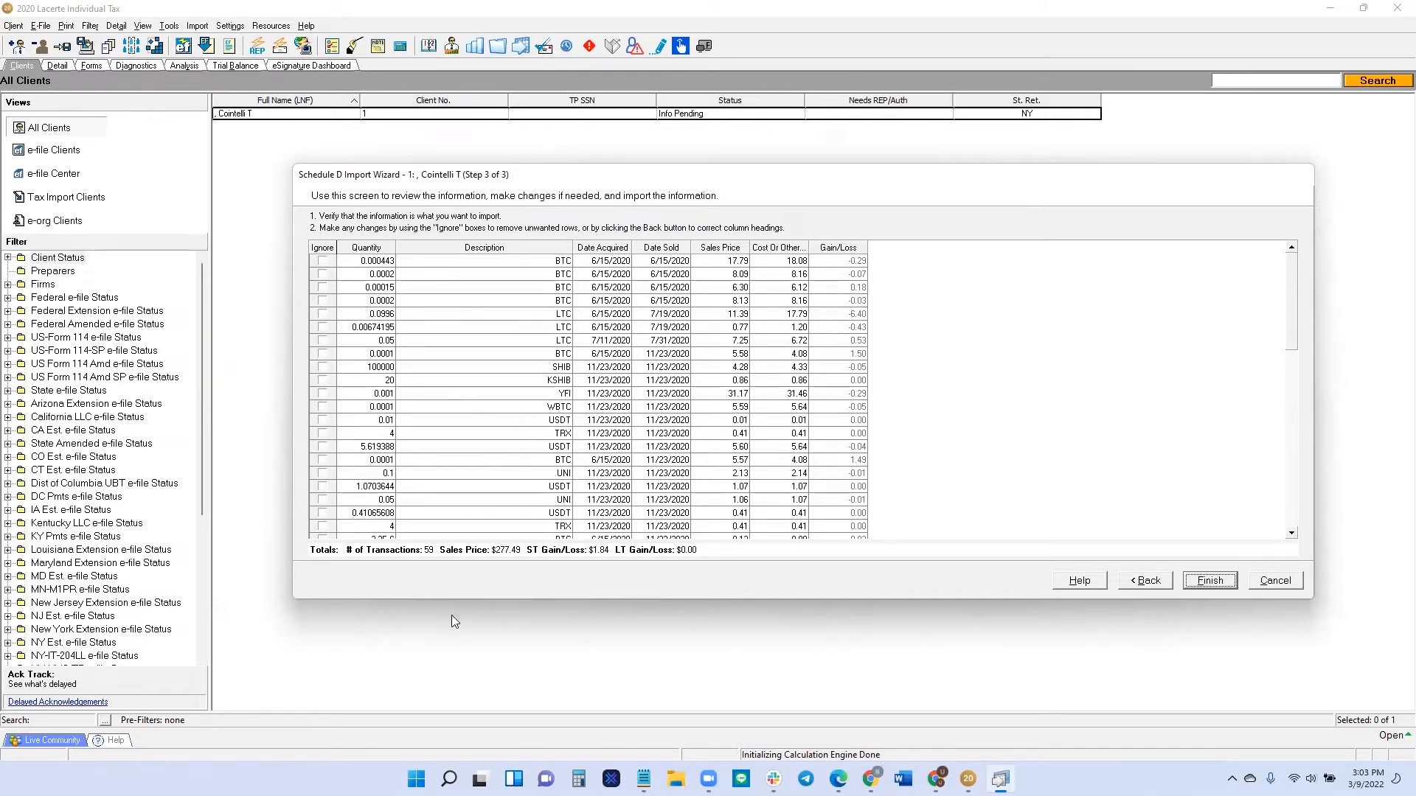
pyautogui.moveTo(740, 496)
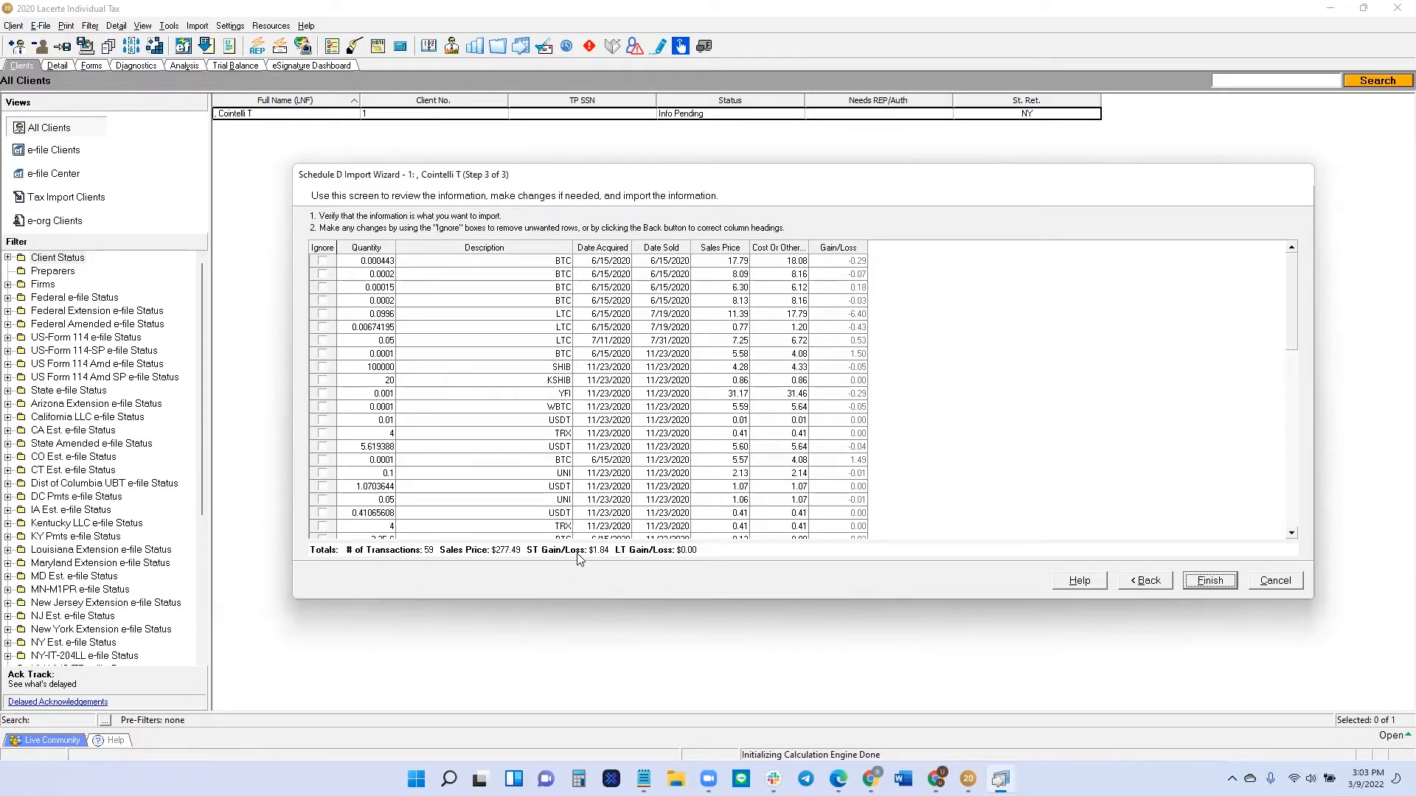
pyautogui.moveTo(796, 422)
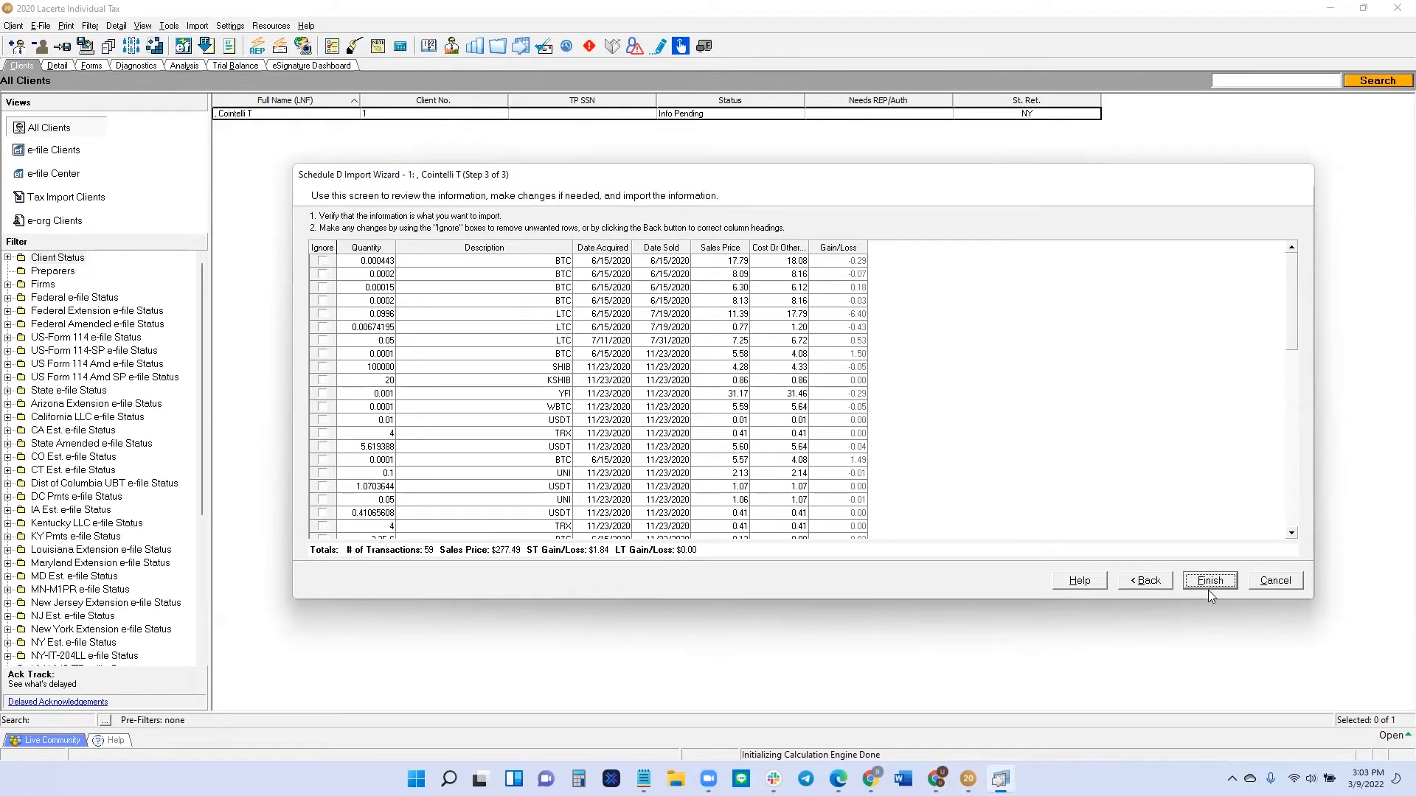
pyautogui.click(1208, 580)
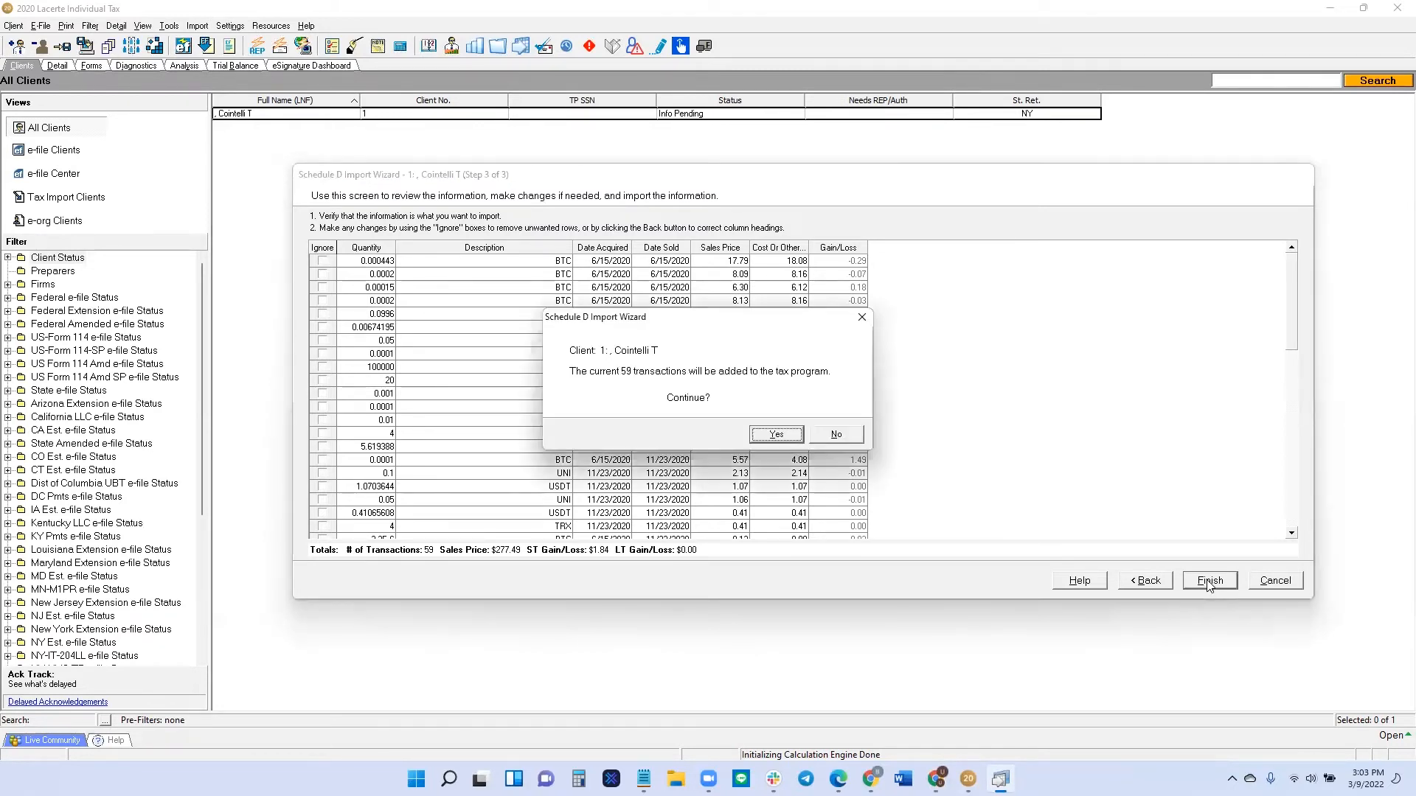
pyautogui.click(775, 434)
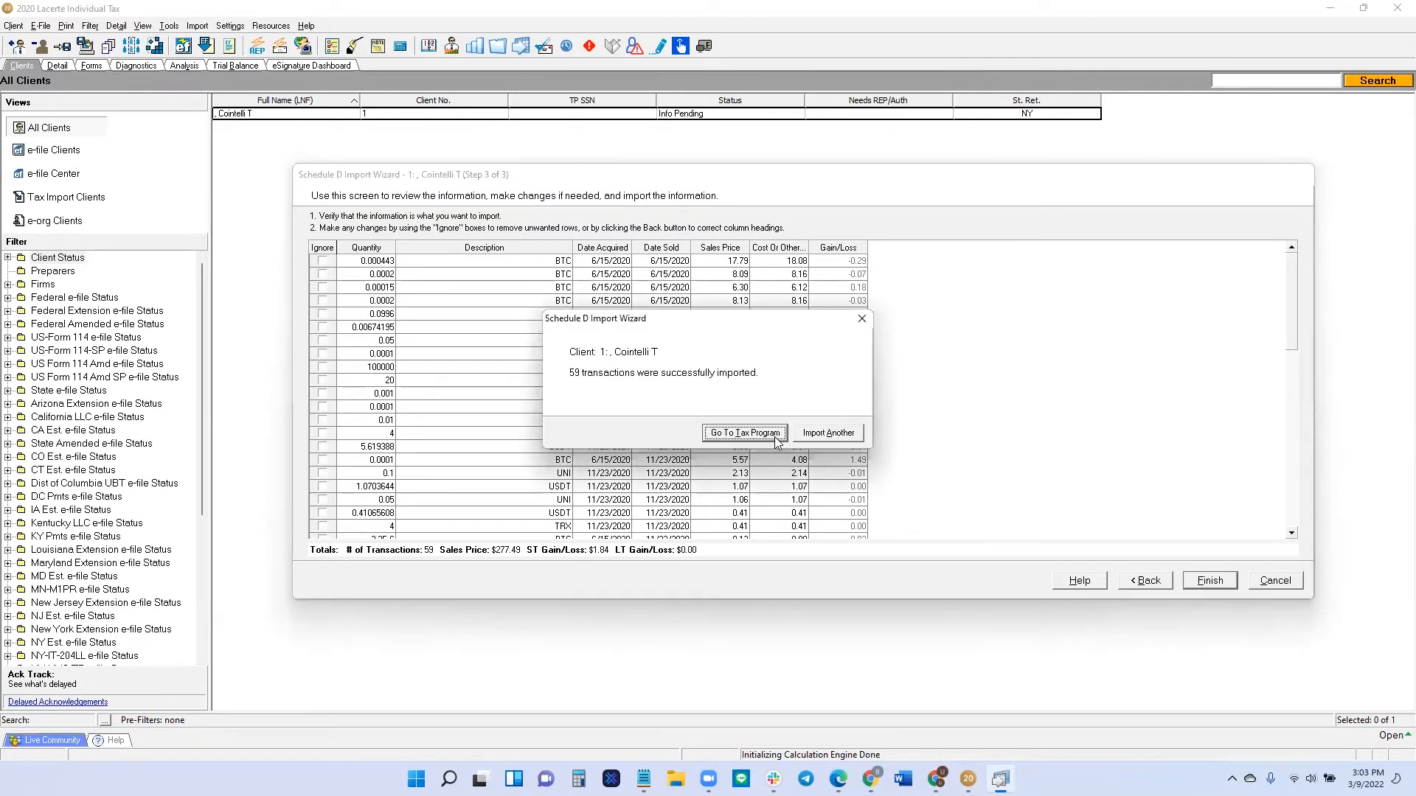
pyautogui.click(744, 432)
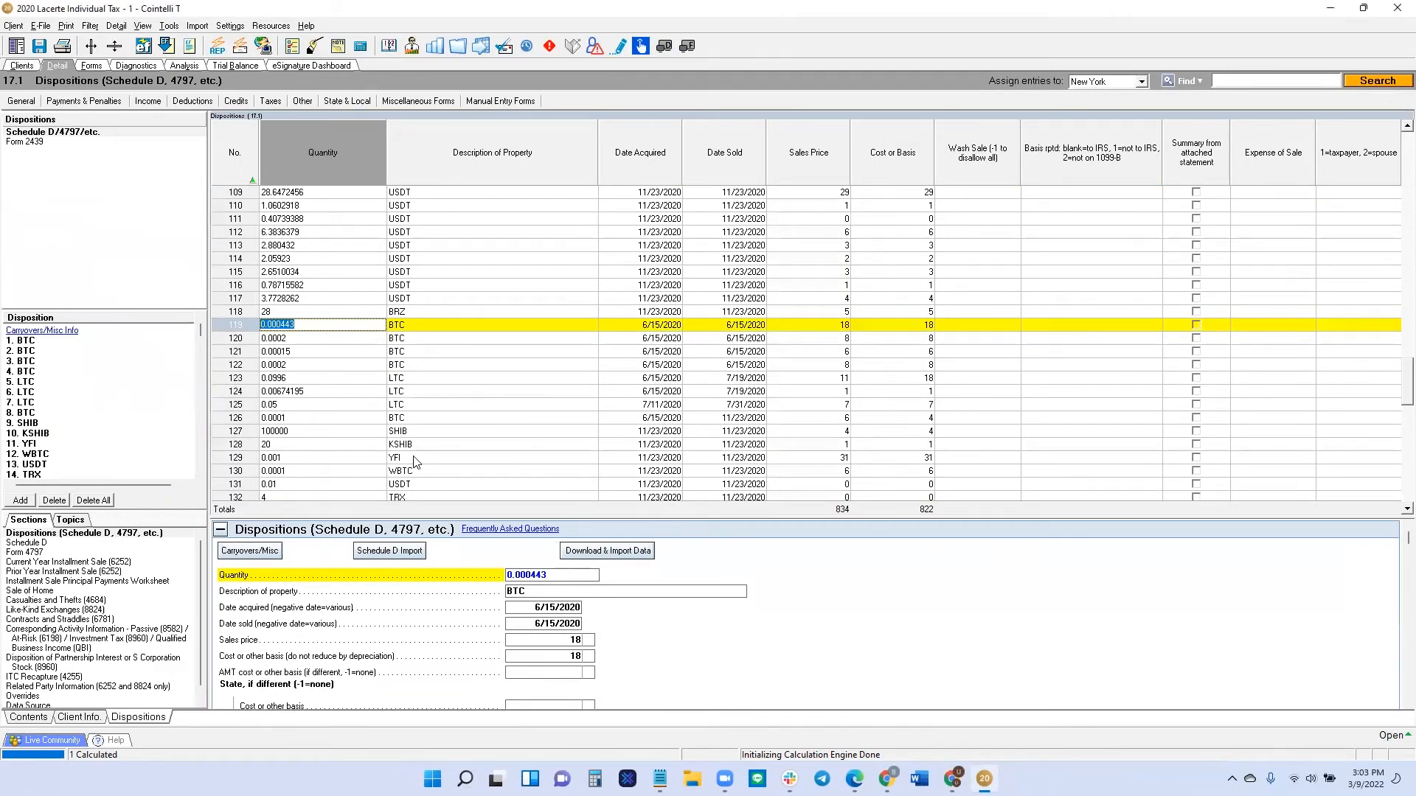
pyautogui.moveTo(27, 360)
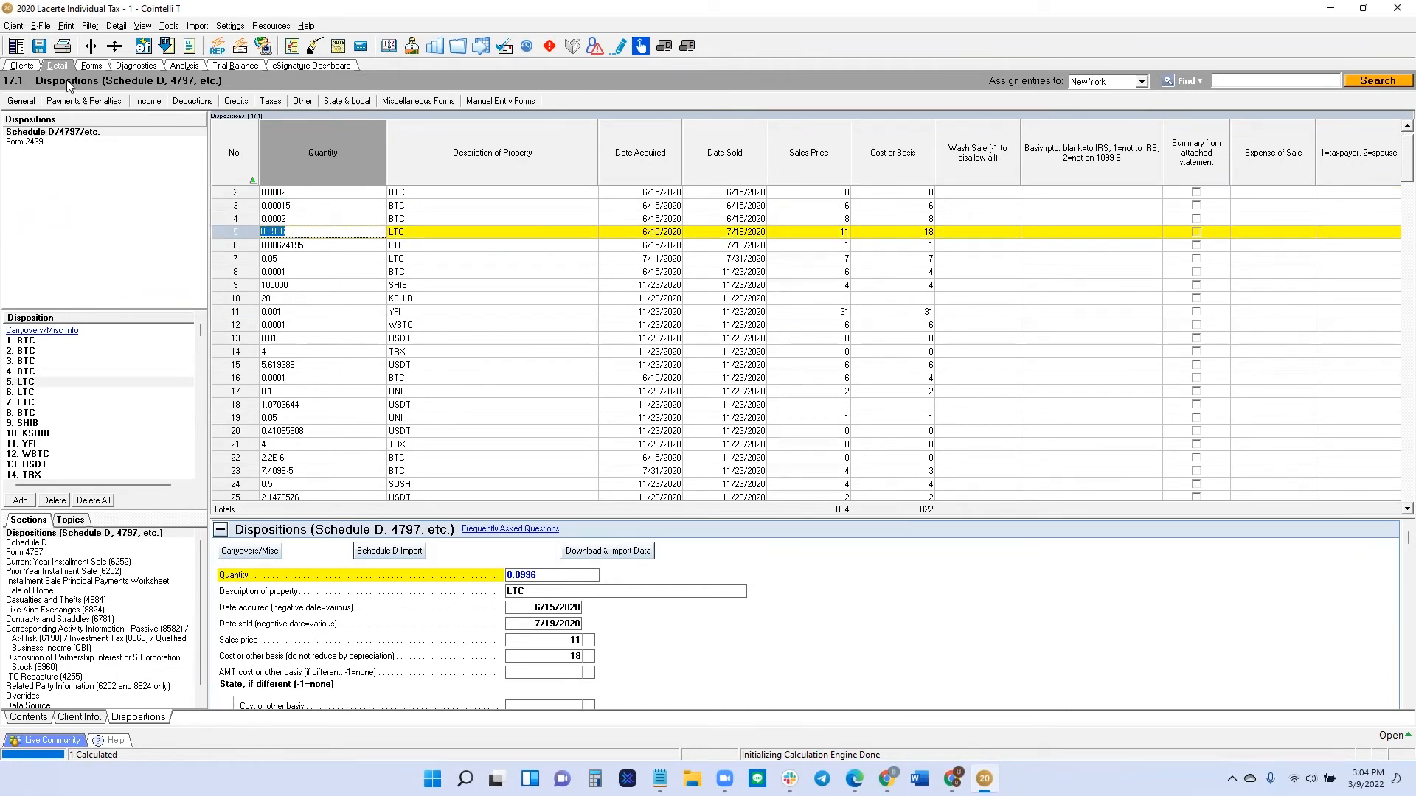
pyautogui.moveTo(61, 46)
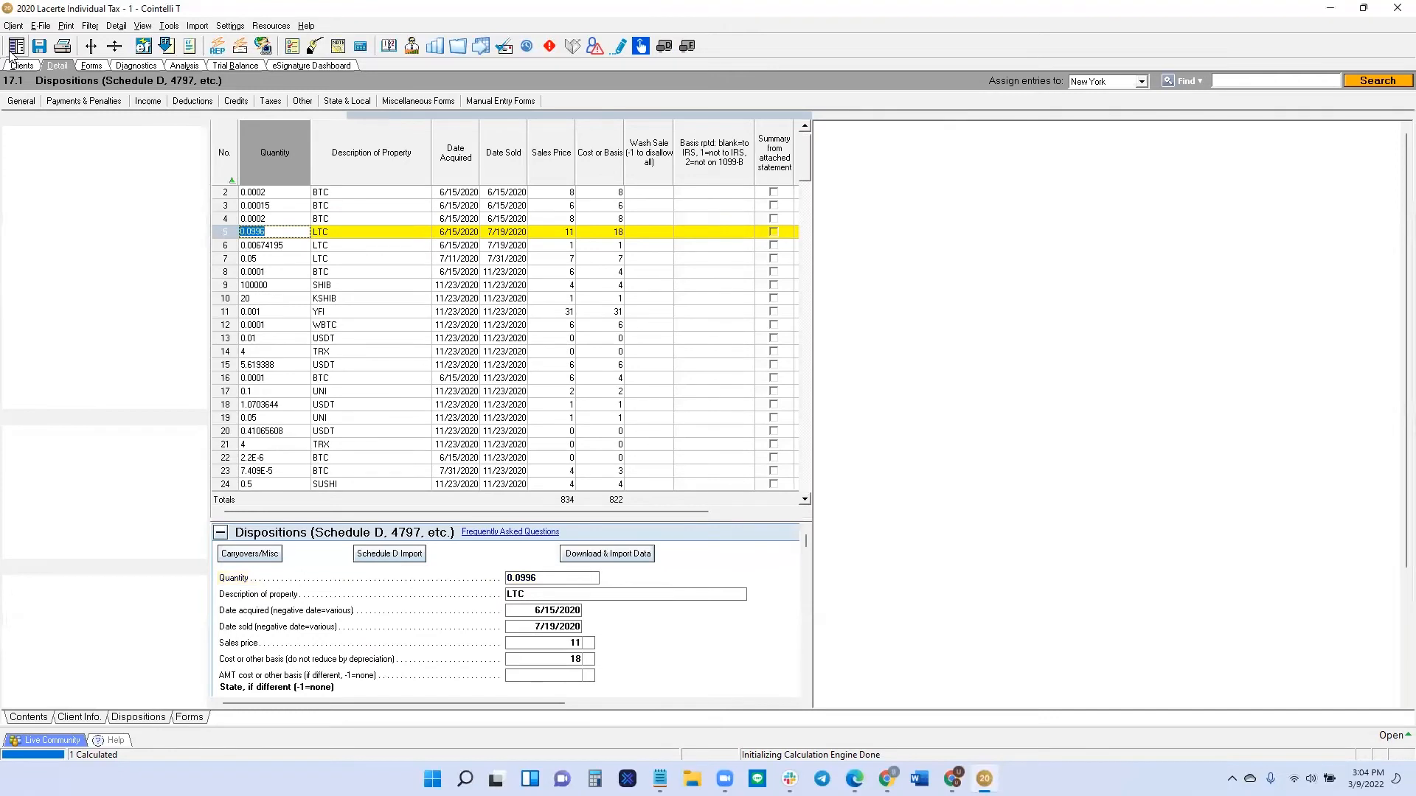
# - Show Form 1040 beside the dispositions and scroll down past the capital gain on line 7
pyautogui.click(90, 65)
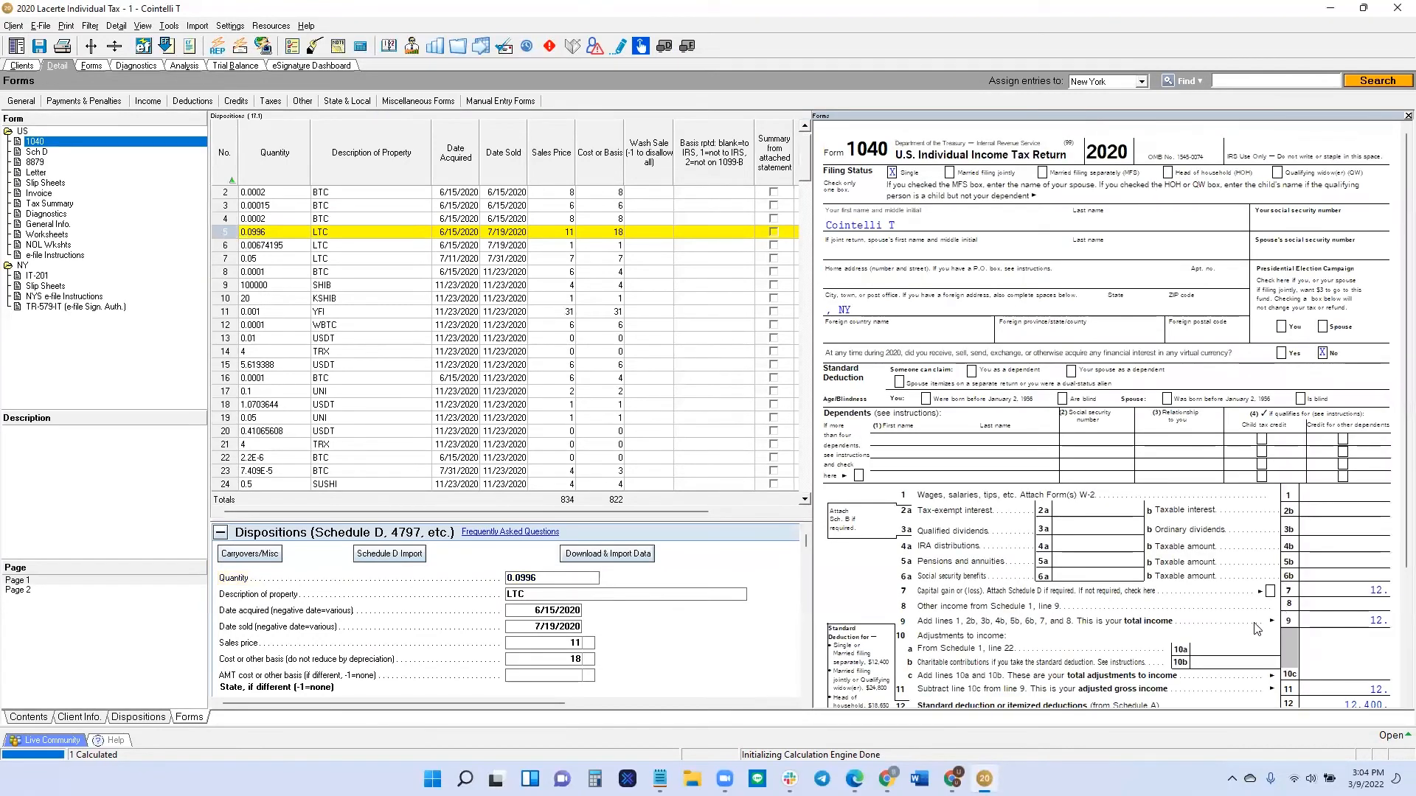
pyautogui.click(1223, 648)
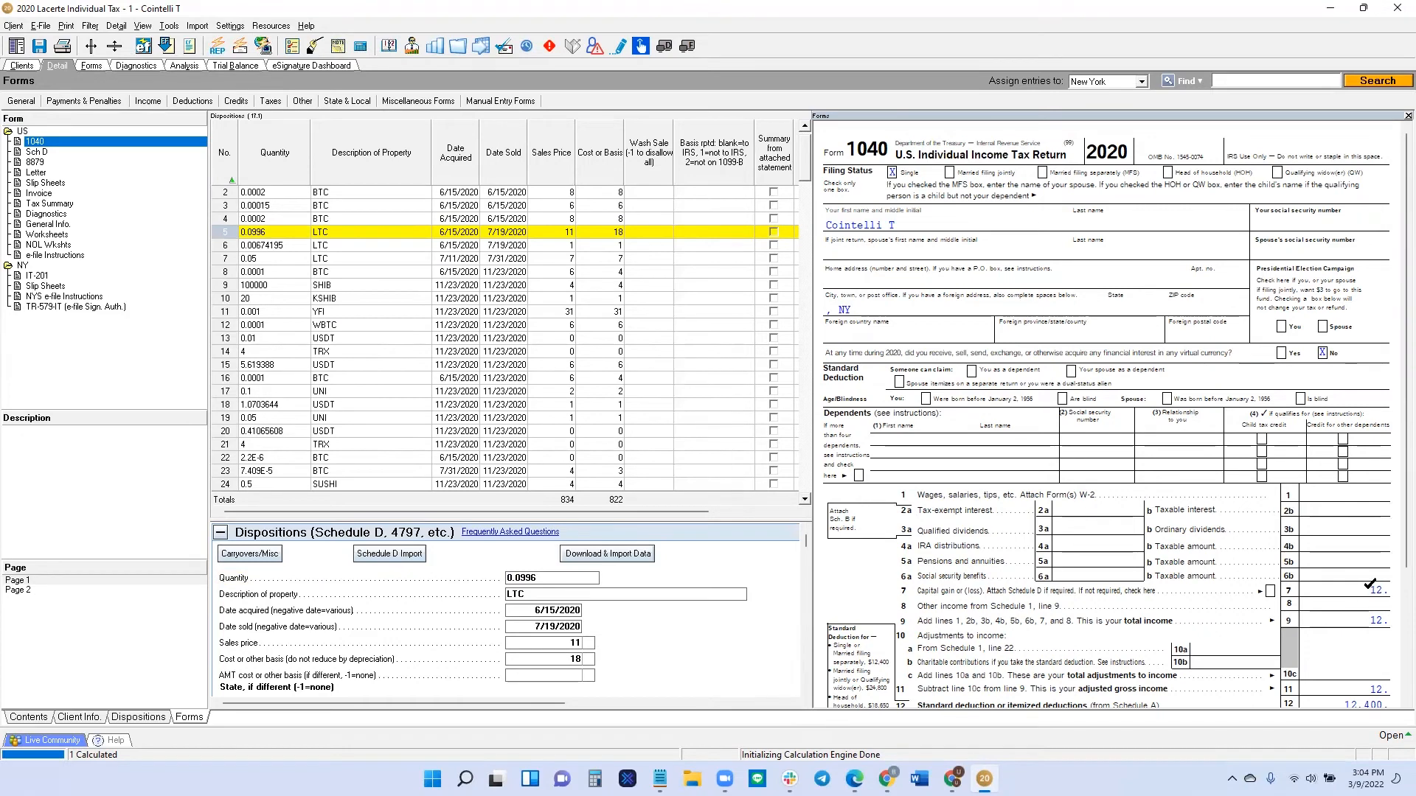
pyautogui.scroll(-3)
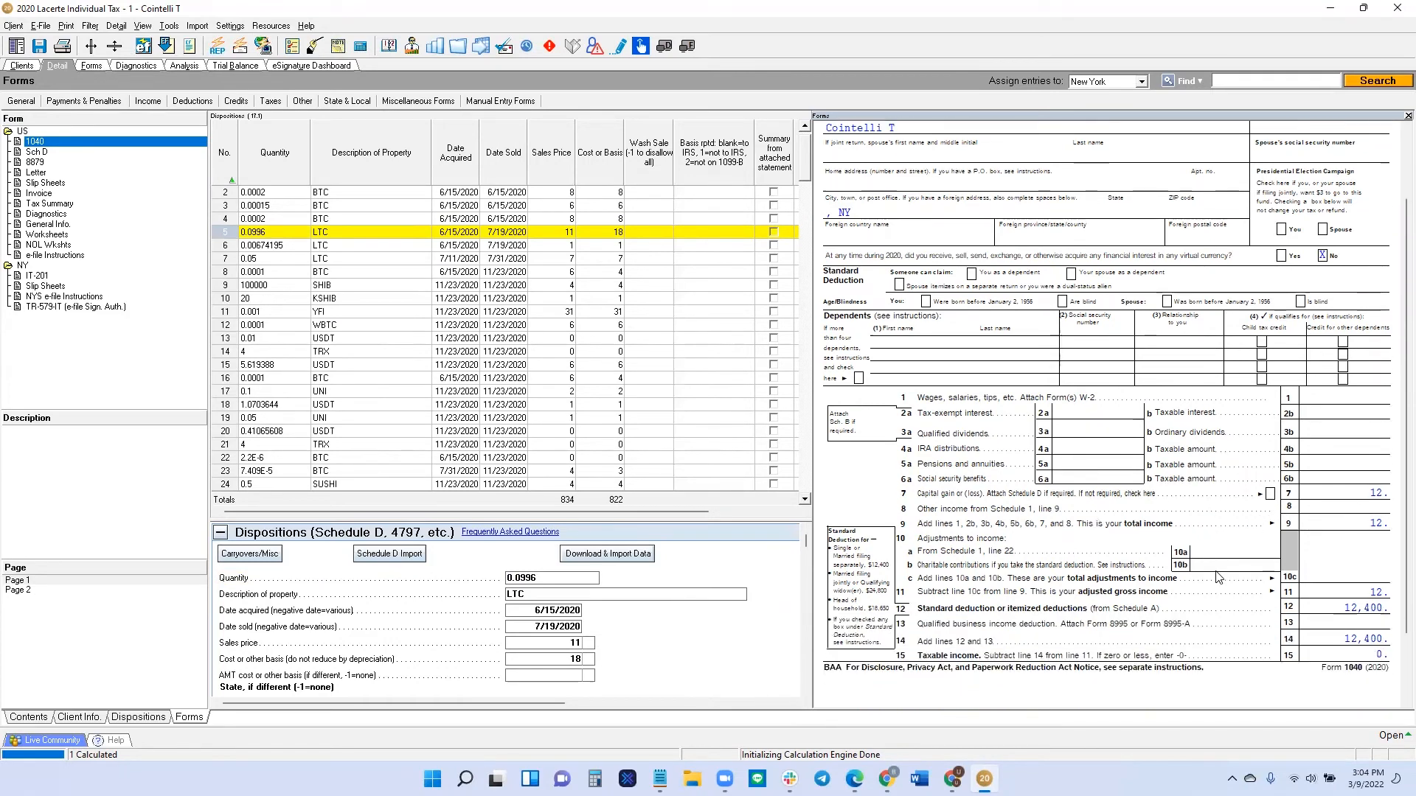